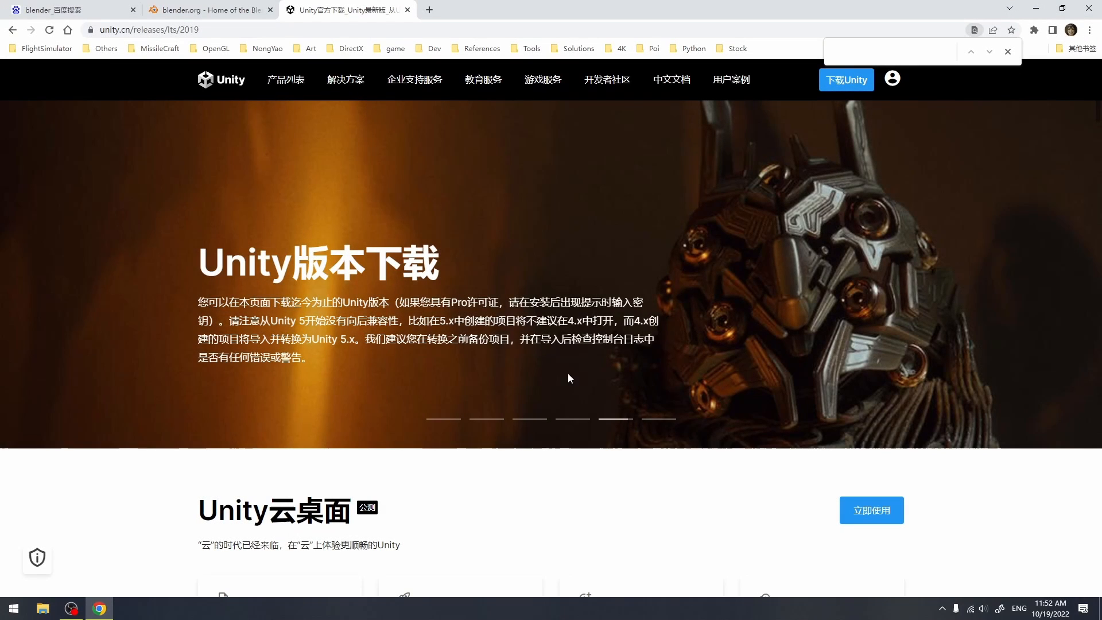
# - Request the 2019.4.40f1 download via 从Hub下载 and choose account sign-in in the login popup
pyautogui.scroll(-3)
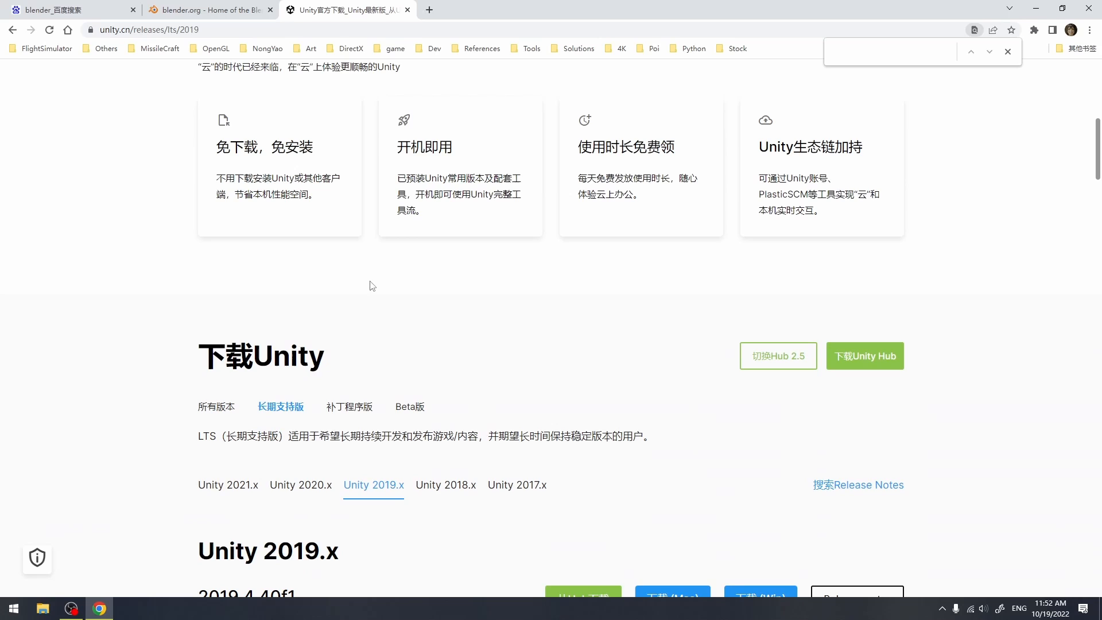
pyautogui.moveTo(430, 355)
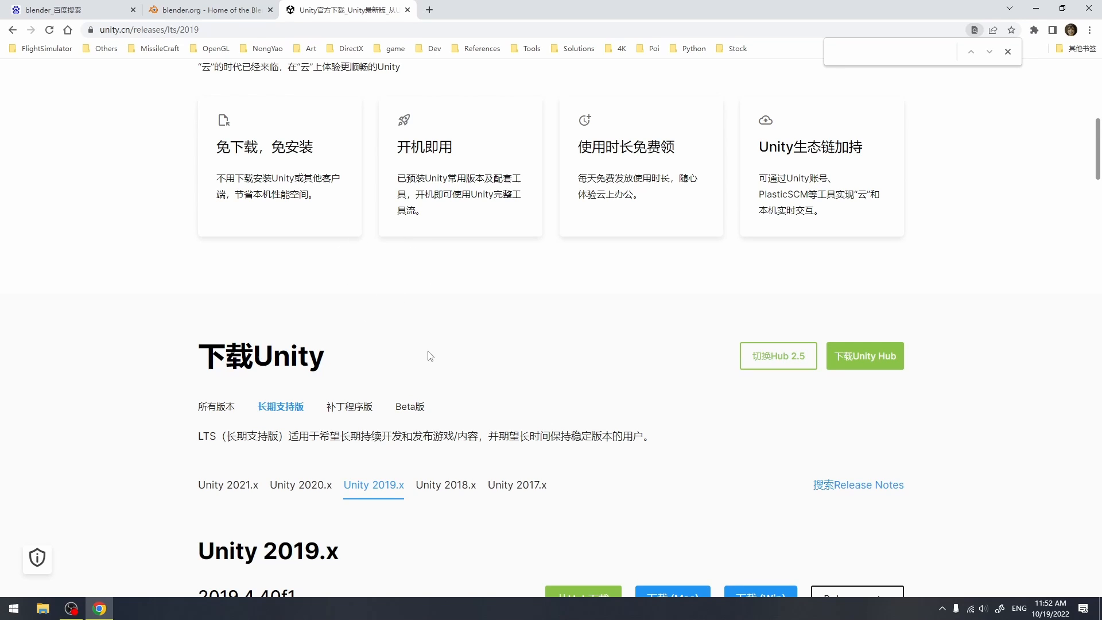
pyautogui.scroll(-3)
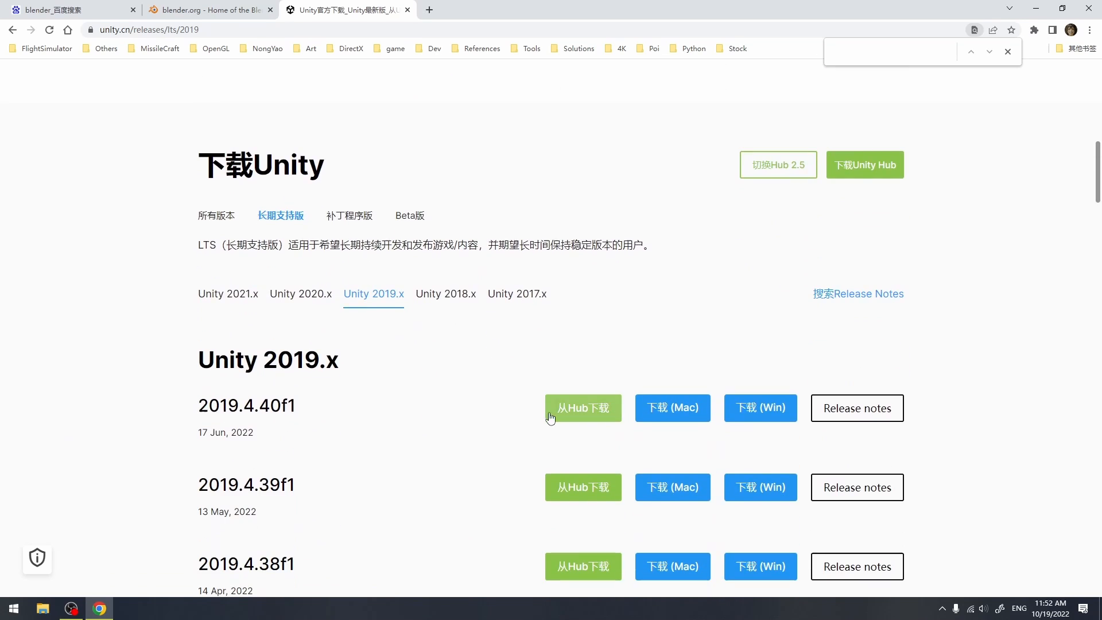
pyautogui.moveTo(751, 205)
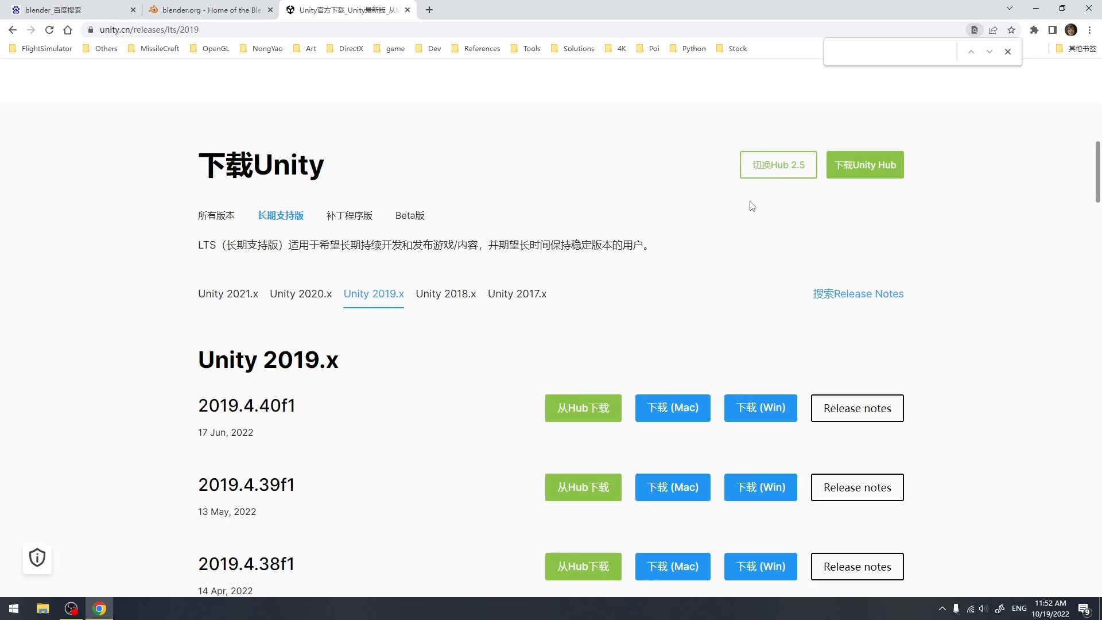
pyautogui.click(865, 165)
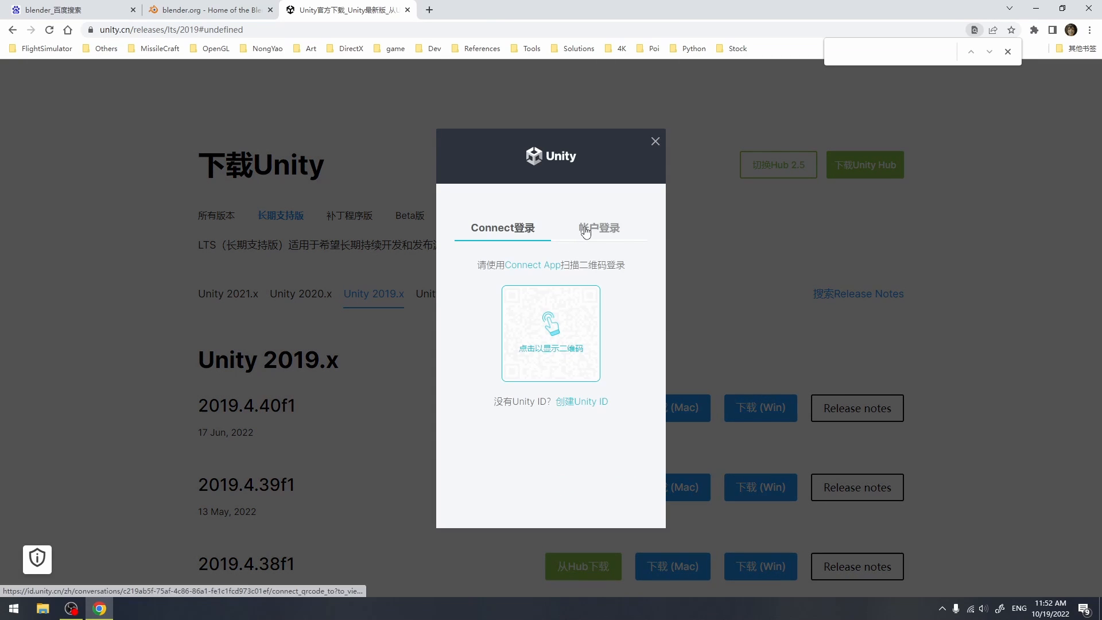
pyautogui.click(599, 228)
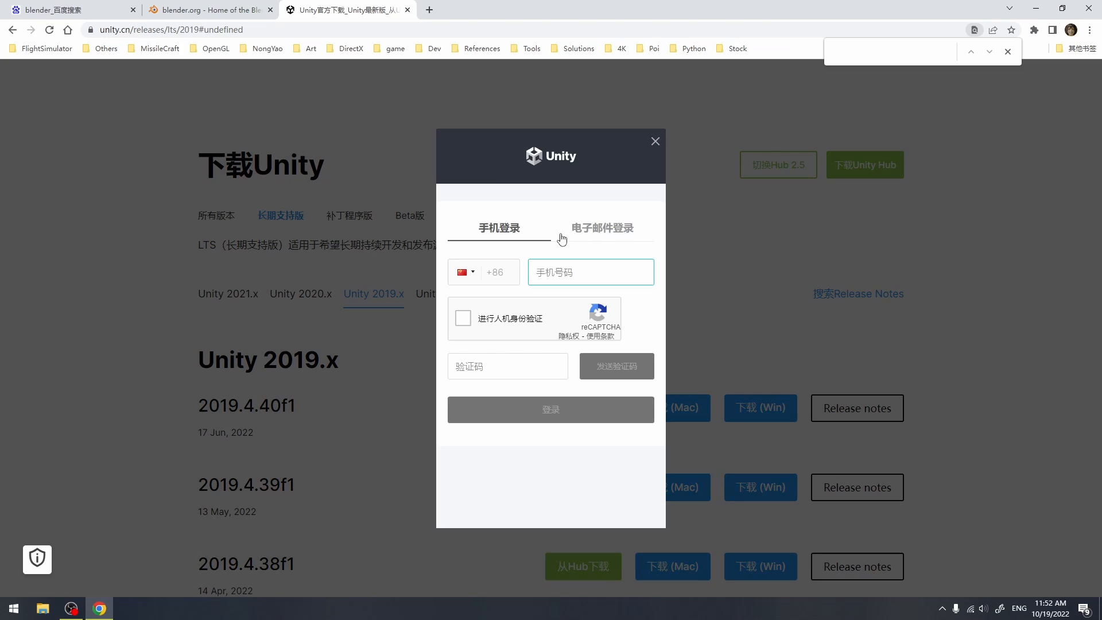
pyautogui.moveTo(519, 235)
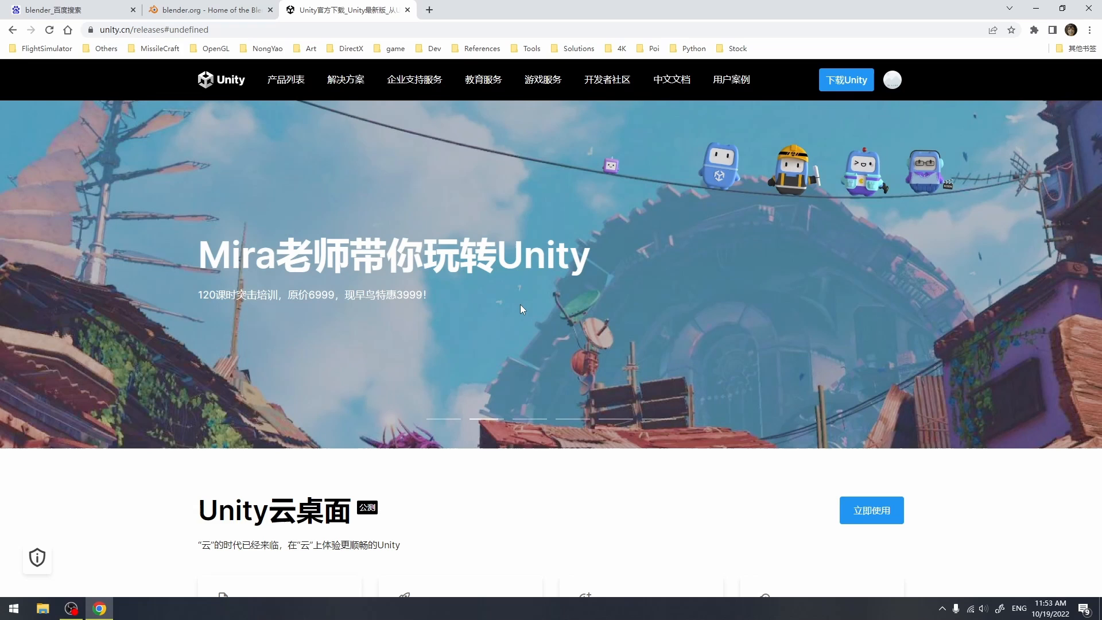
# - Download the Windows Unity Hub installer (UnityHubSetup.exe) and dismiss the download prompt
pyautogui.scroll(-3)
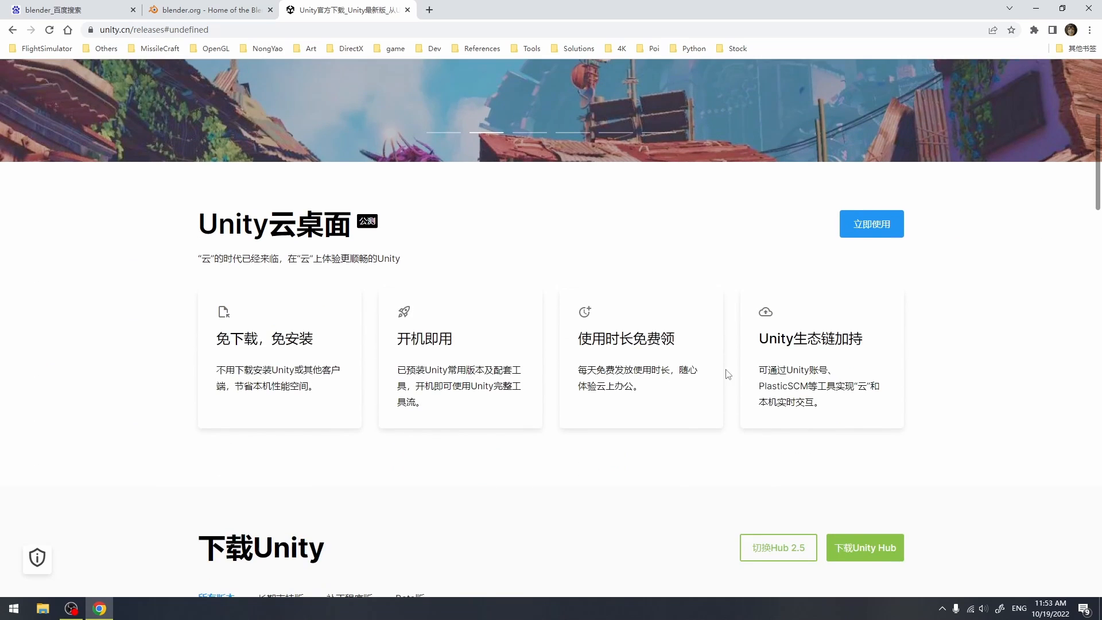
pyautogui.click(864, 548)
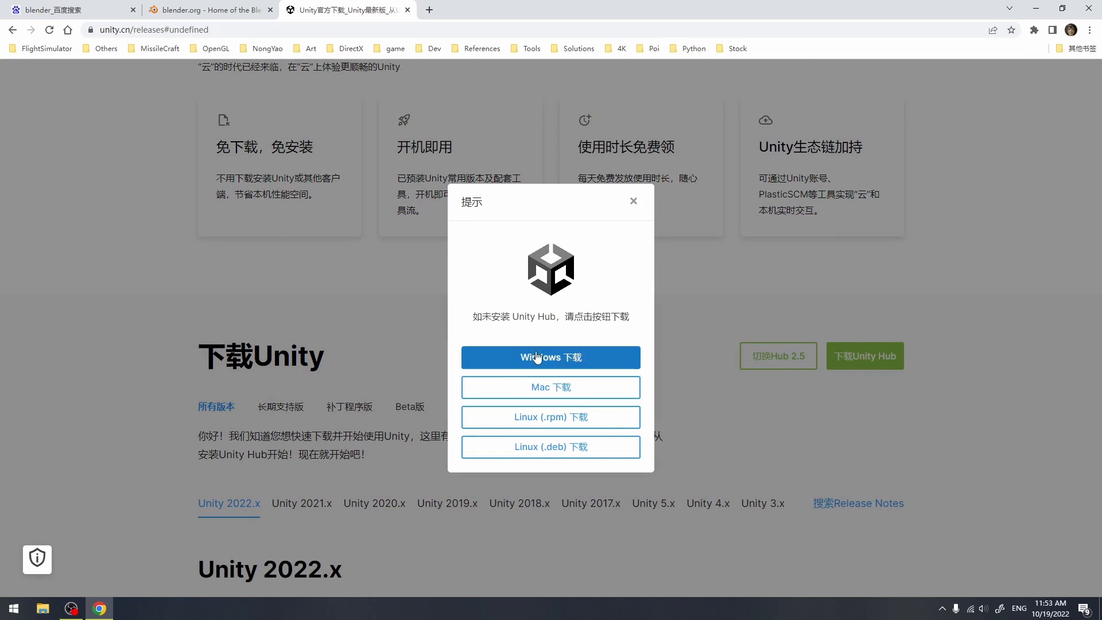
pyautogui.click(550, 357)
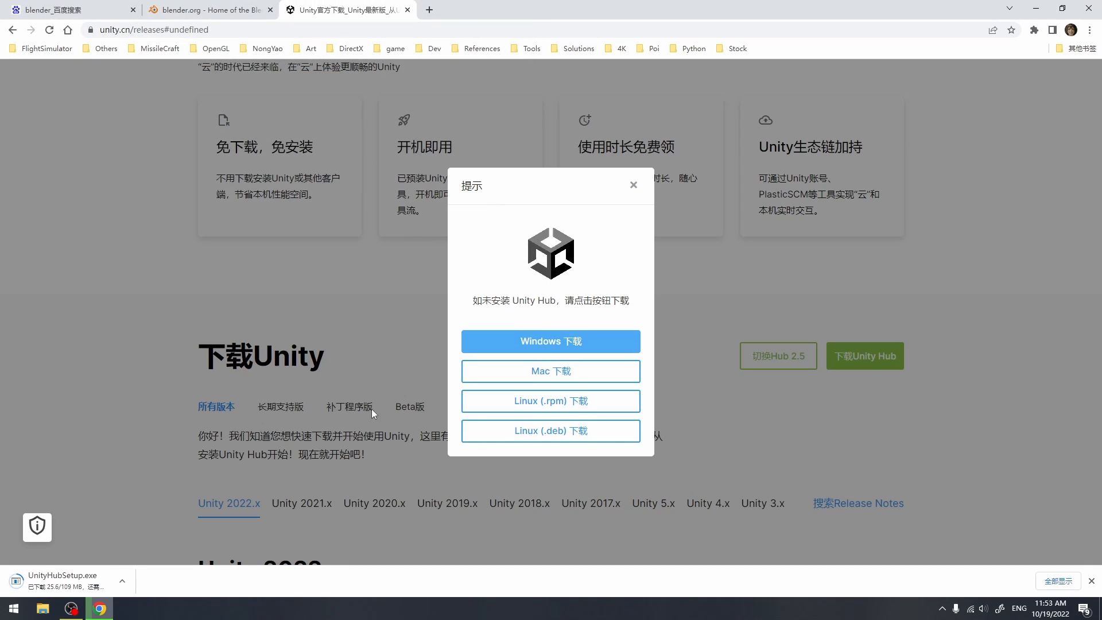
pyautogui.moveTo(385, 391)
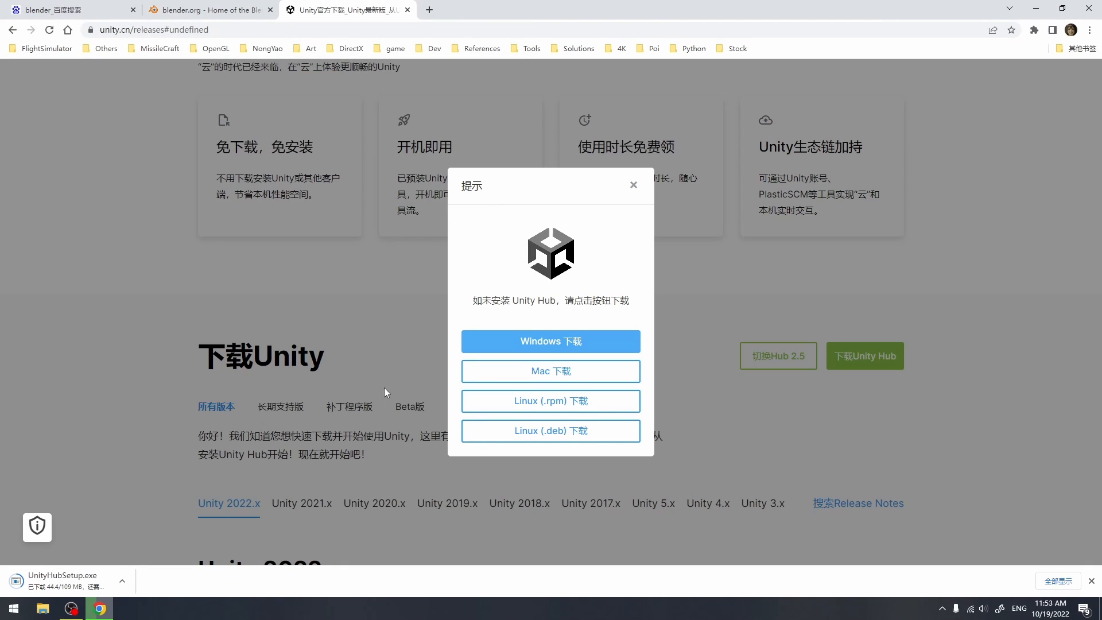
pyautogui.moveTo(360, 419)
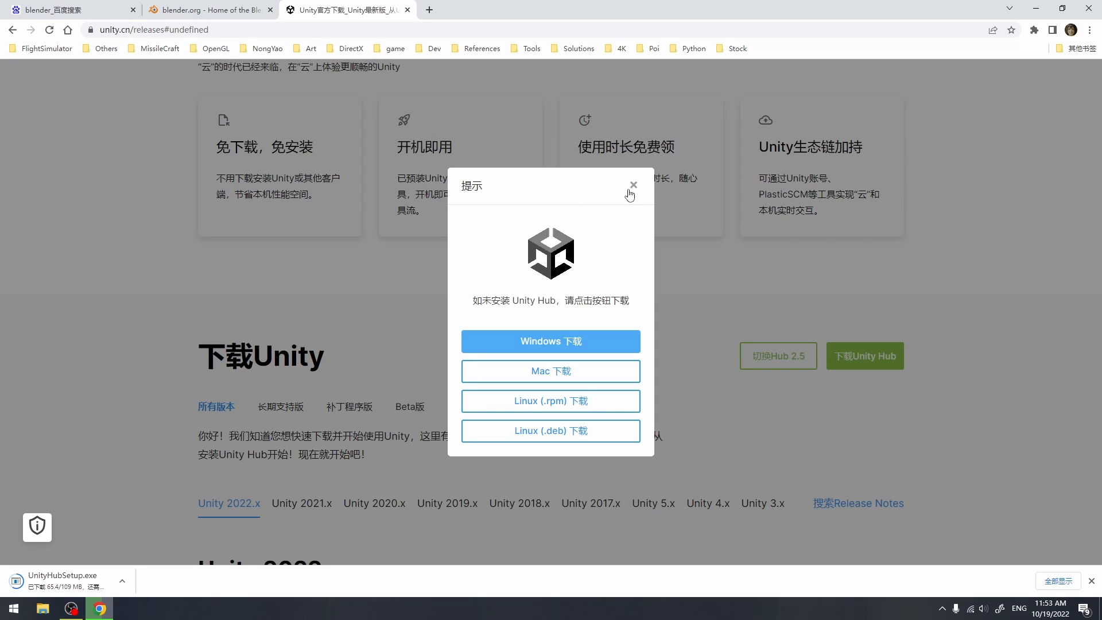
pyautogui.click(633, 185)
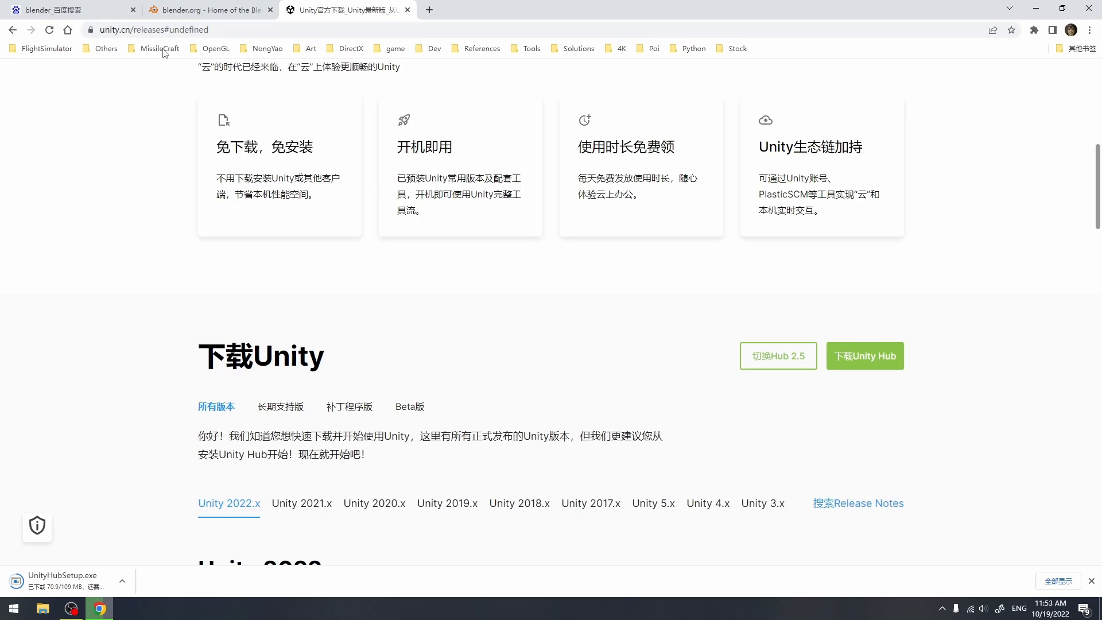
# - Save the Blender 3.3.1 LTS Windows installer from blender.org to the desktop
pyautogui.click(208, 9)
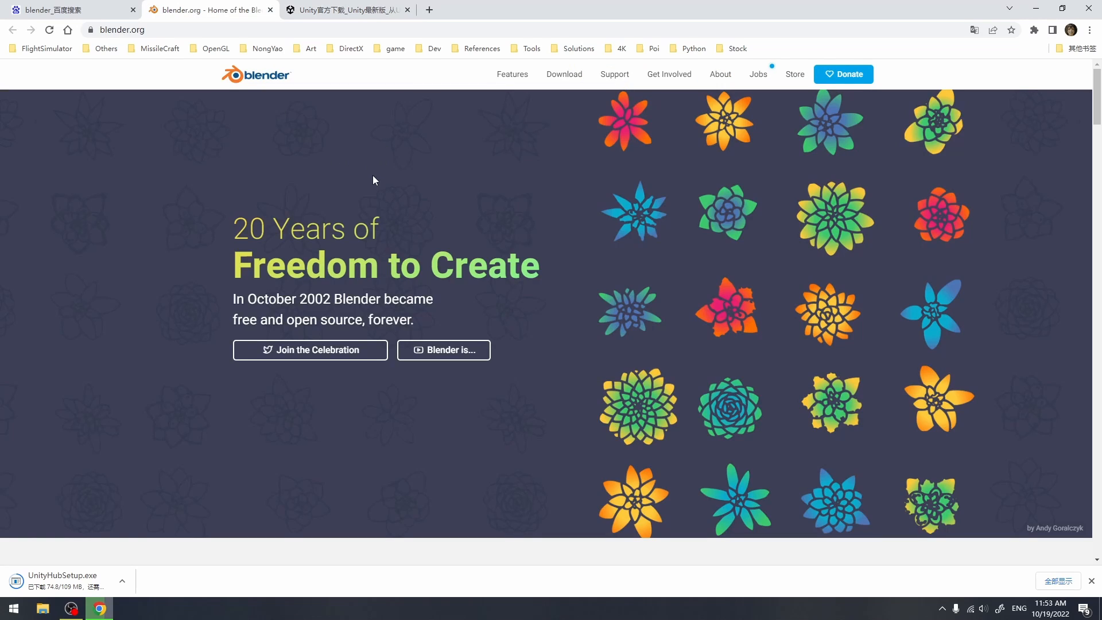
pyautogui.moveTo(448, 190)
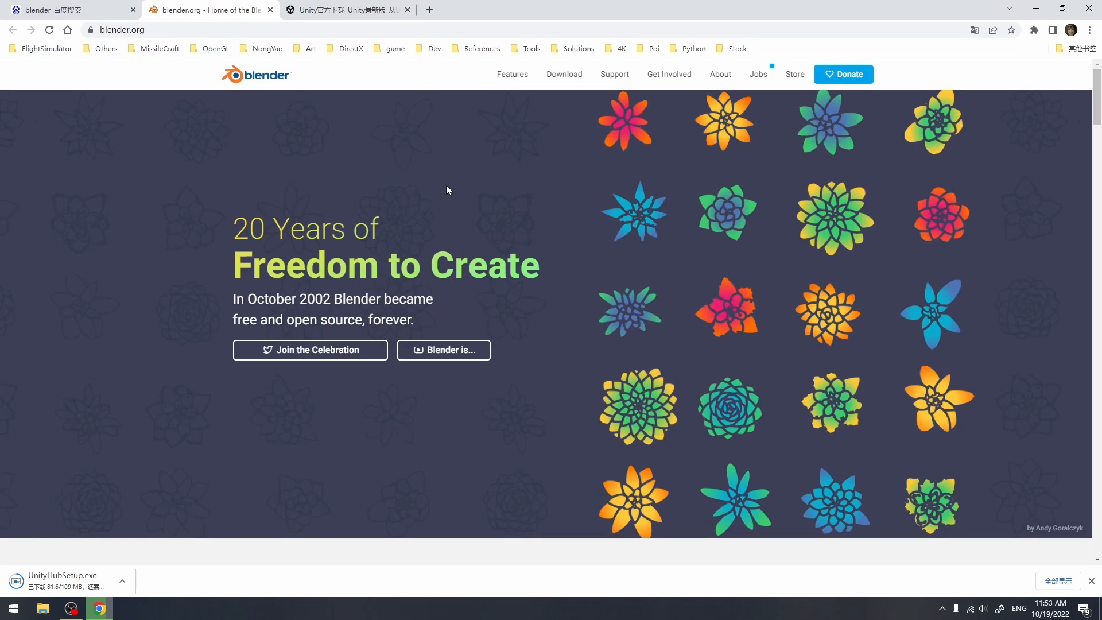
pyautogui.click(564, 74)
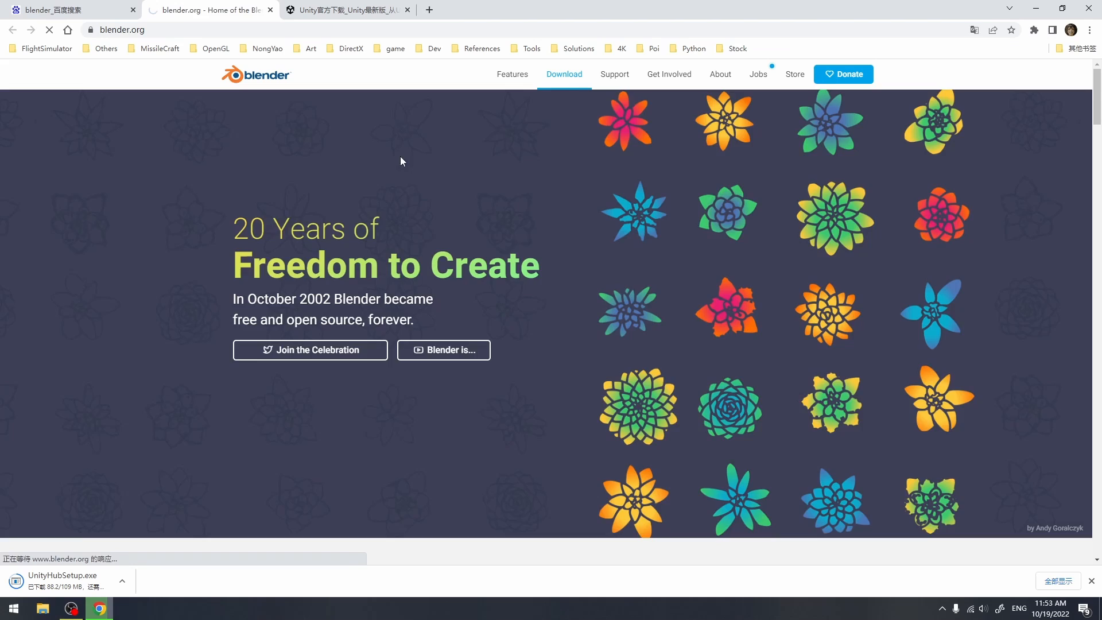
pyautogui.click(564, 74)
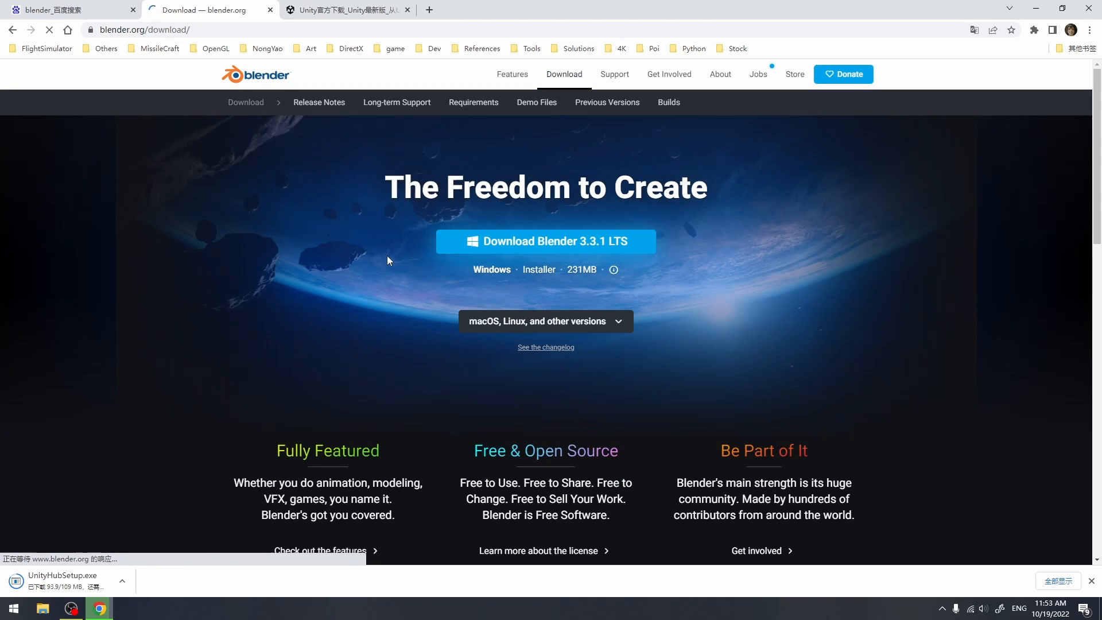
pyautogui.moveTo(572, 246)
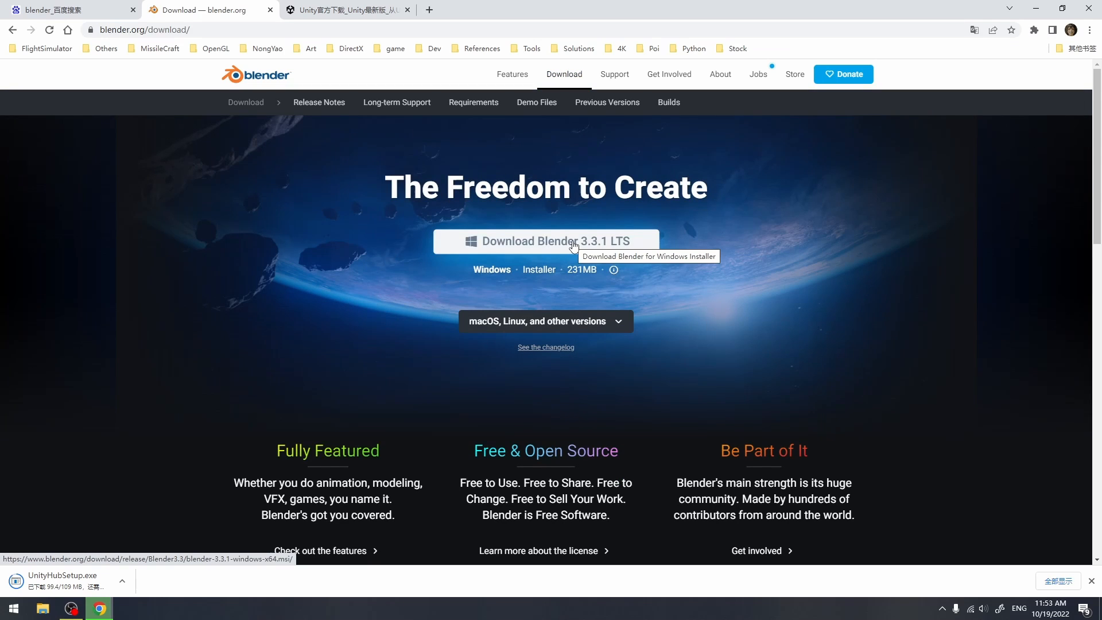
pyautogui.click(568, 241)
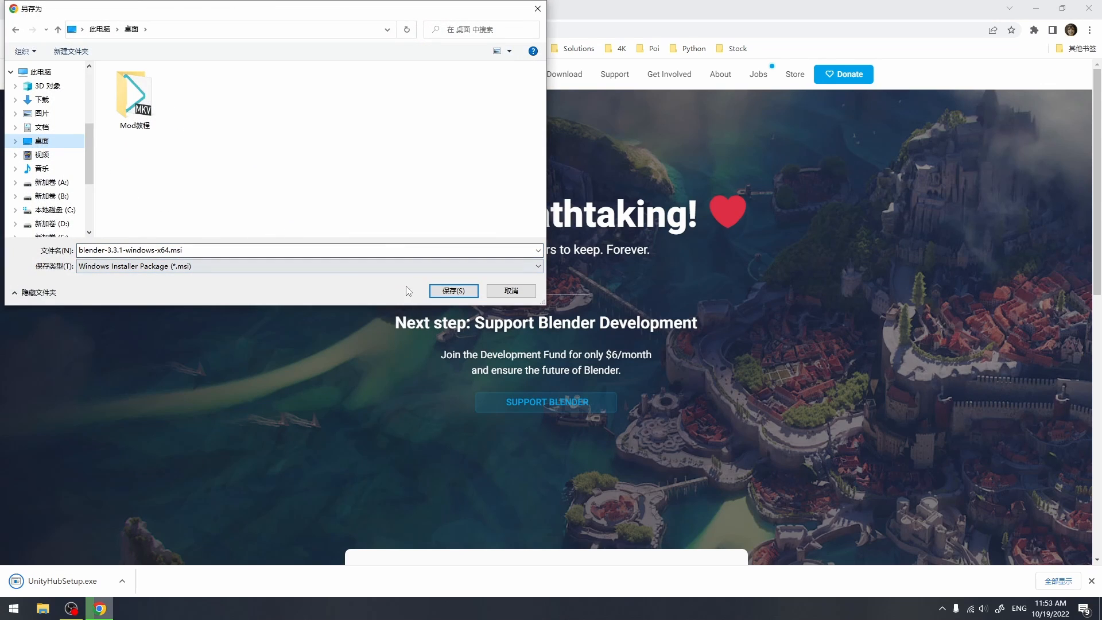
pyautogui.click(454, 290)
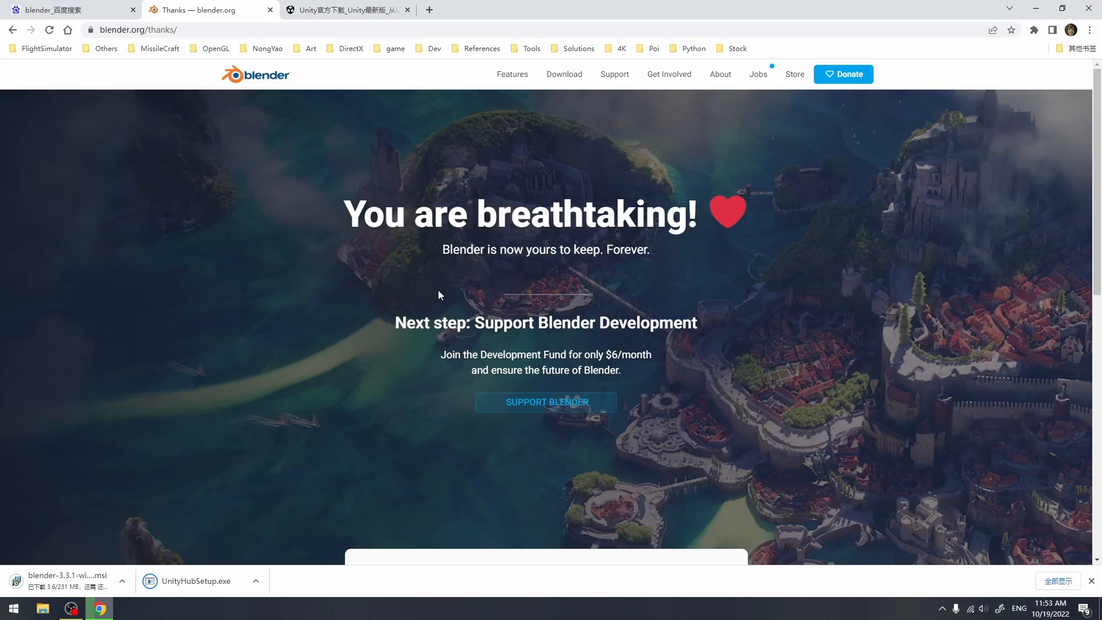
pyautogui.moveTo(443, 364)
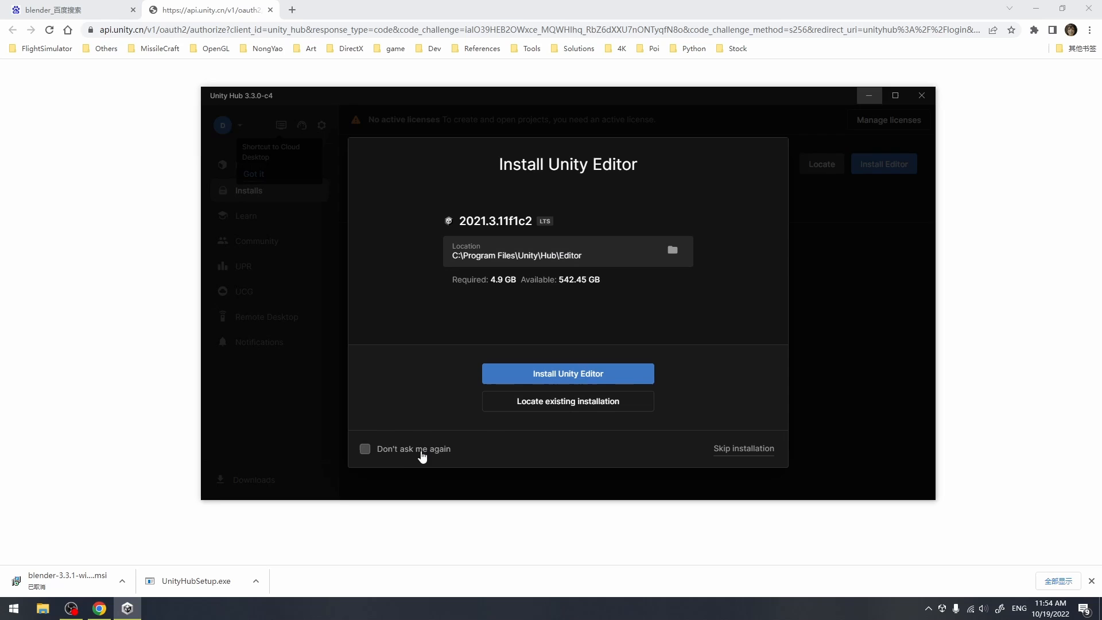
# - Skip the recommended editor install and accept the terms for a Personal license
pyautogui.click(568, 374)
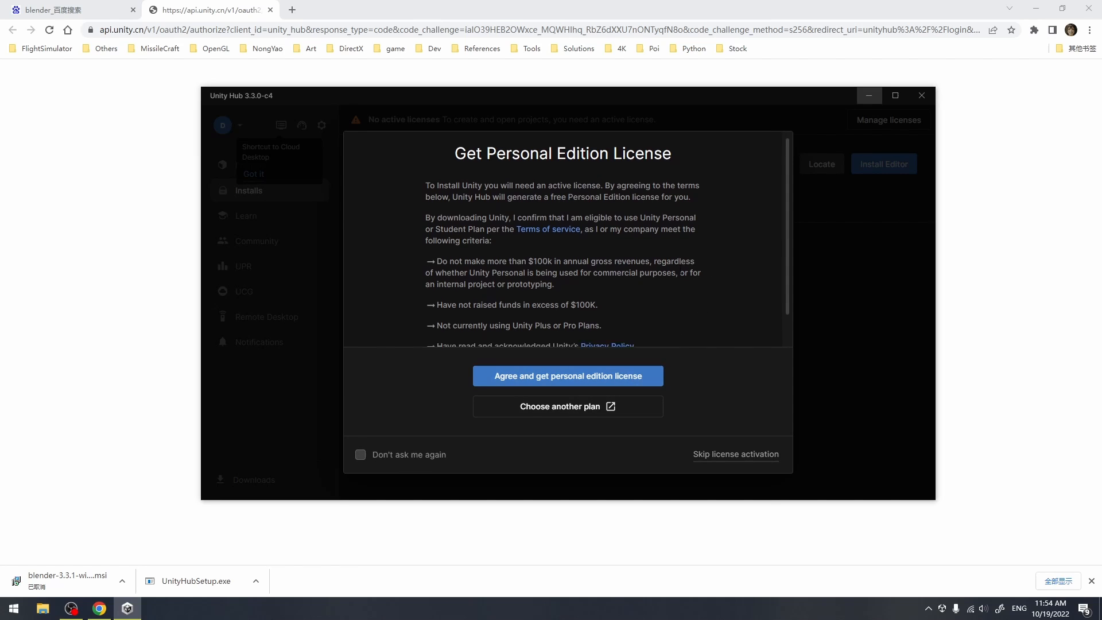
pyautogui.scroll(-3)
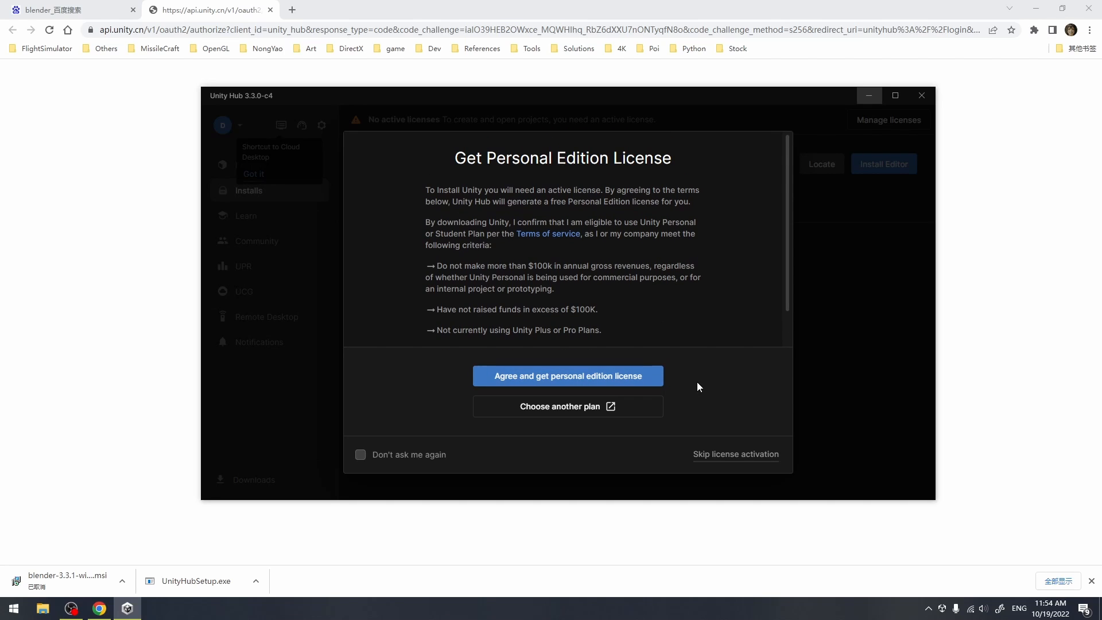
pyautogui.moveTo(460, 459)
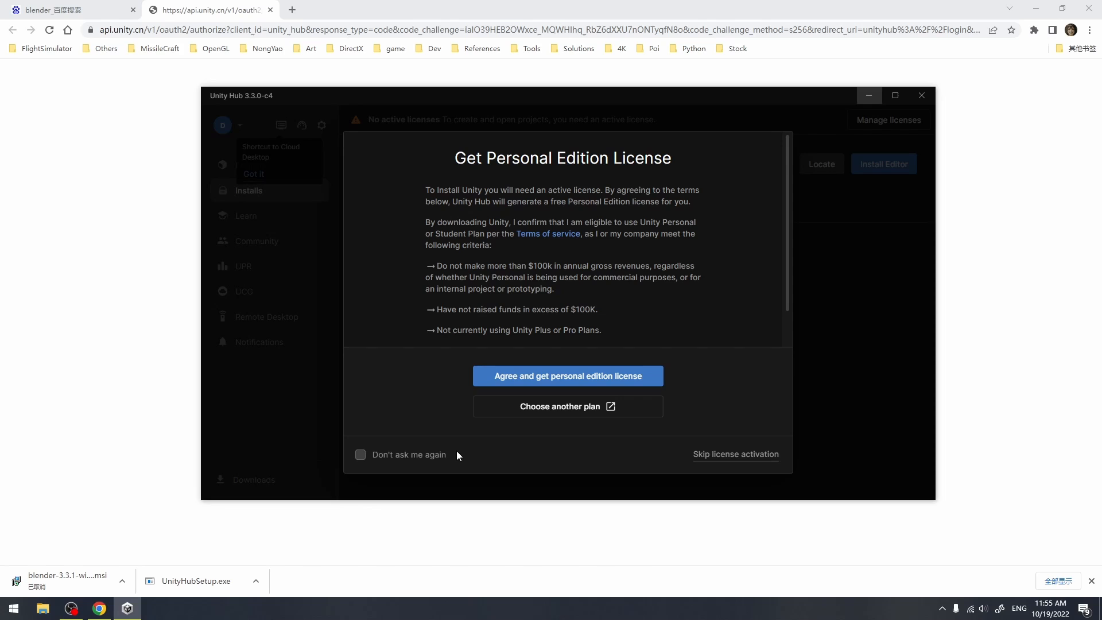
pyautogui.click(568, 376)
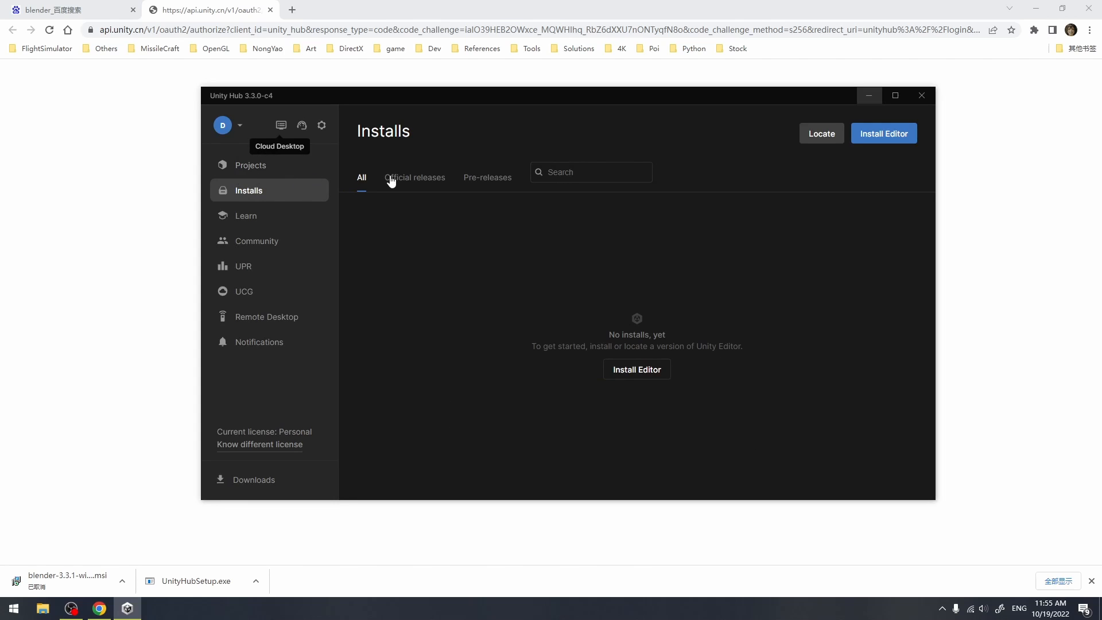
pyautogui.click(884, 134)
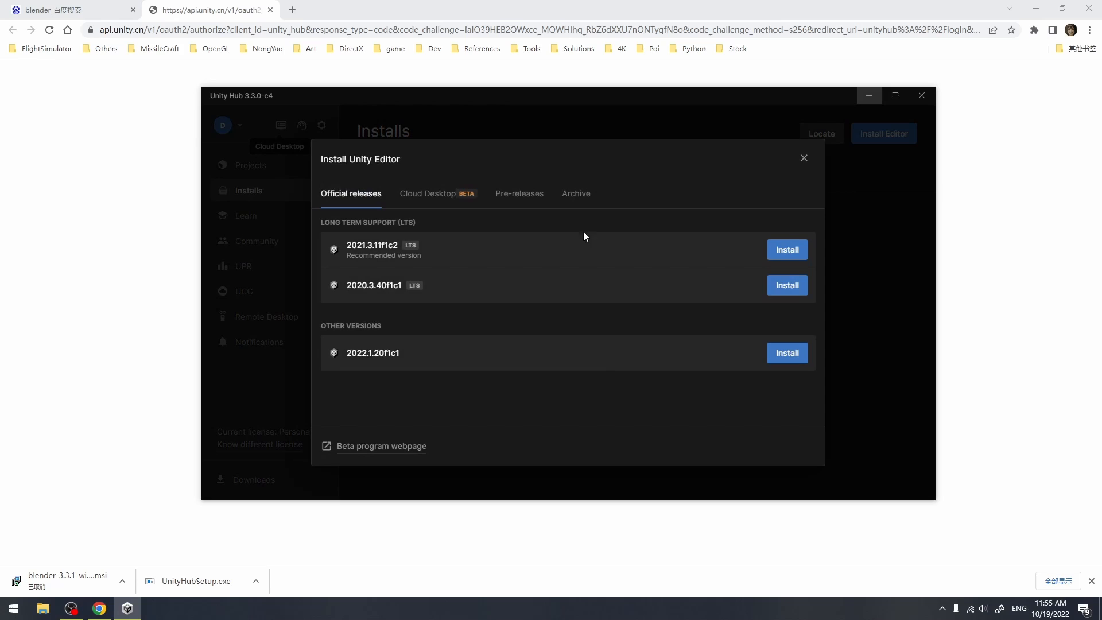
pyautogui.moveTo(433, 275)
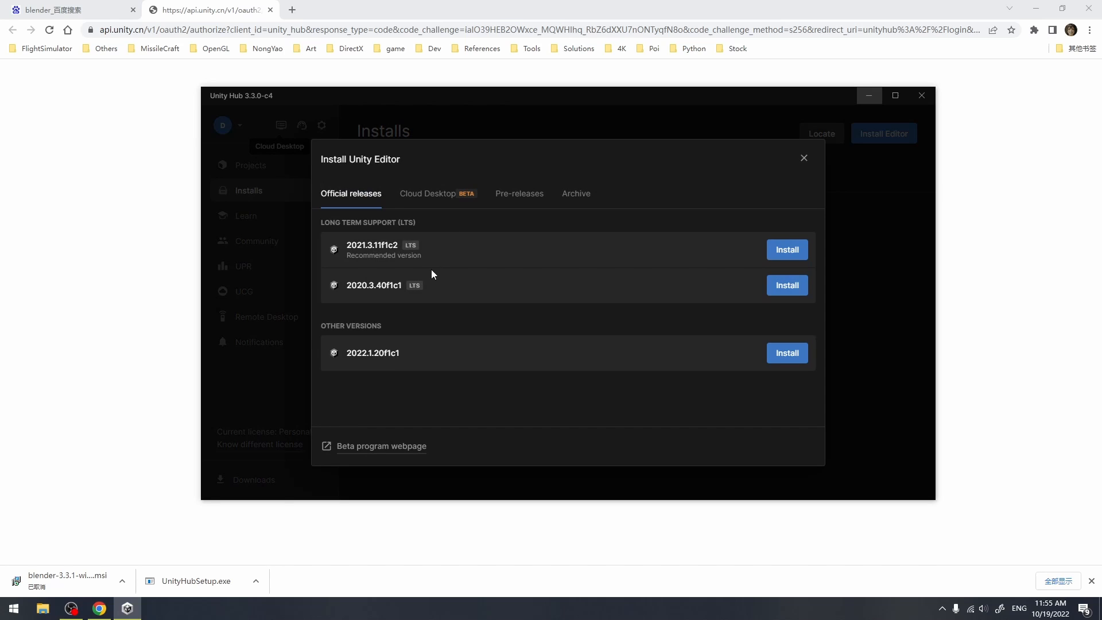
pyautogui.moveTo(453, 315)
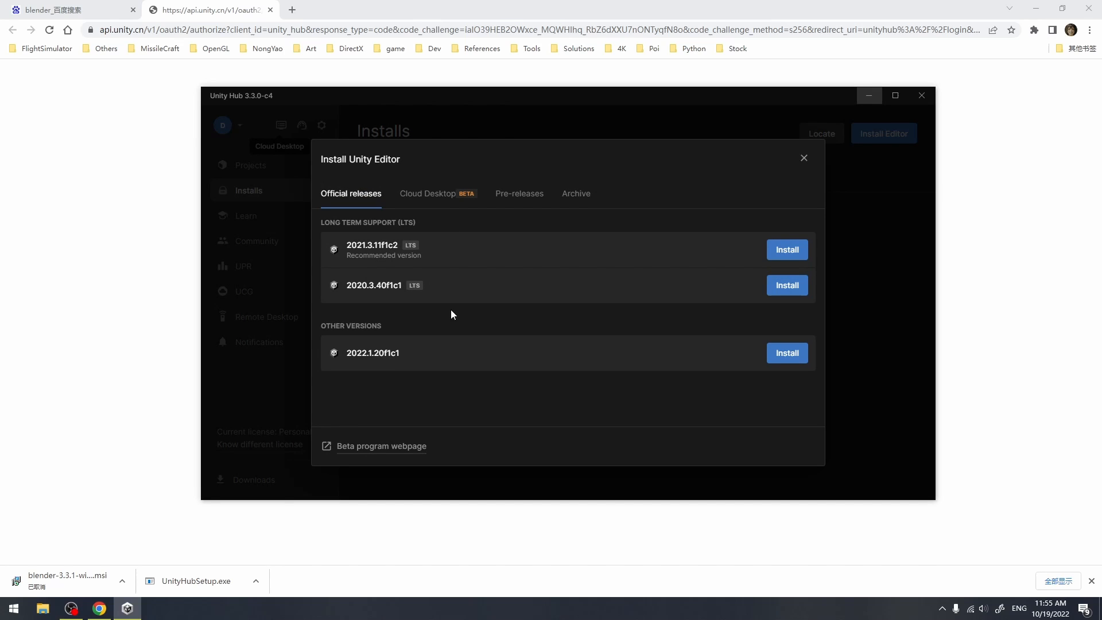
pyautogui.moveTo(474, 334)
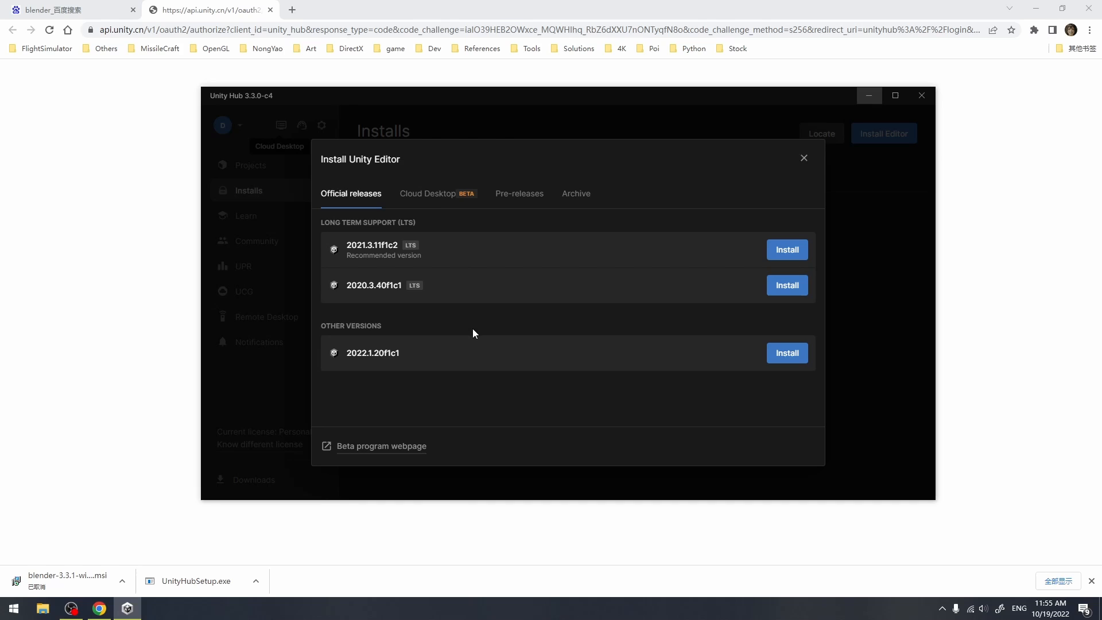
pyautogui.moveTo(398, 227)
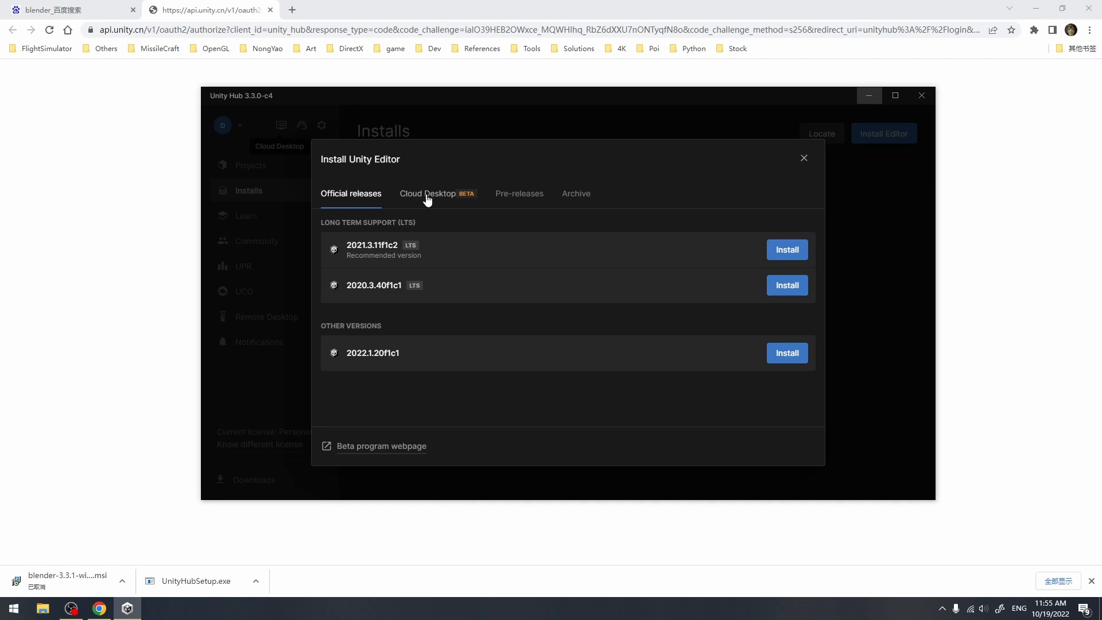
pyautogui.moveTo(437, 215)
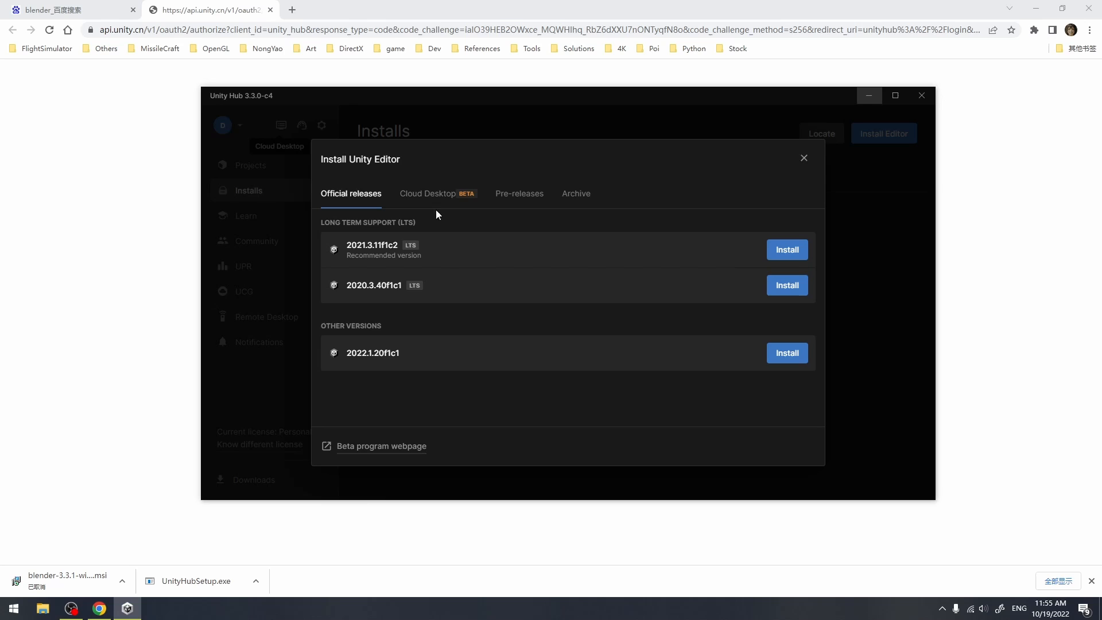
pyautogui.moveTo(372, 356)
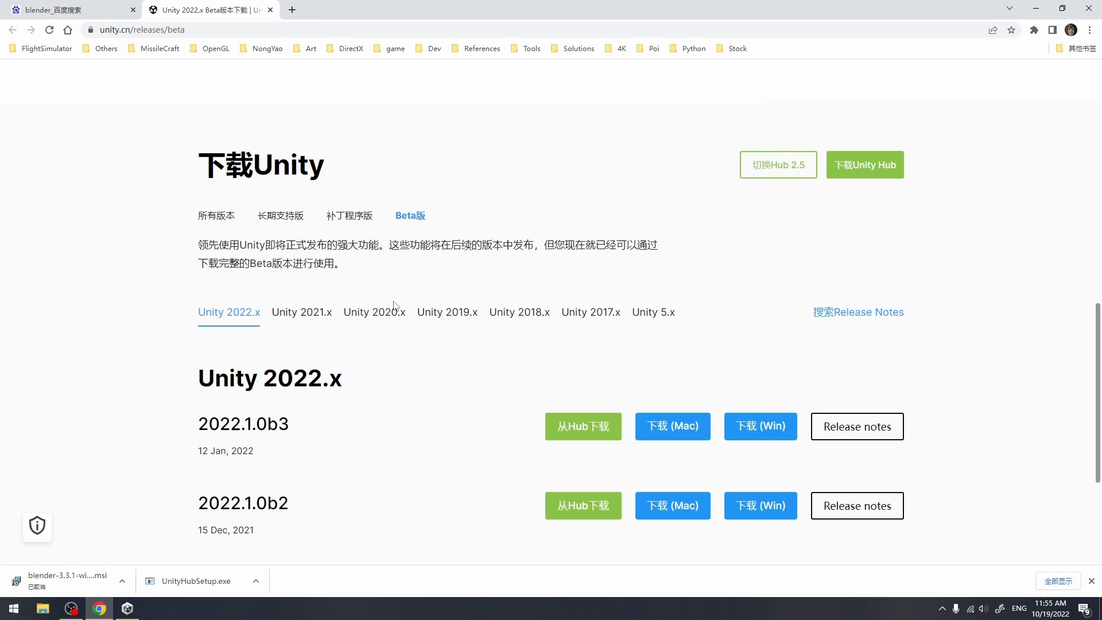
# - From the Unity 2019.x LTS releases page, send 2019.4.40f1 to Unity Hub
pyautogui.click(280, 216)
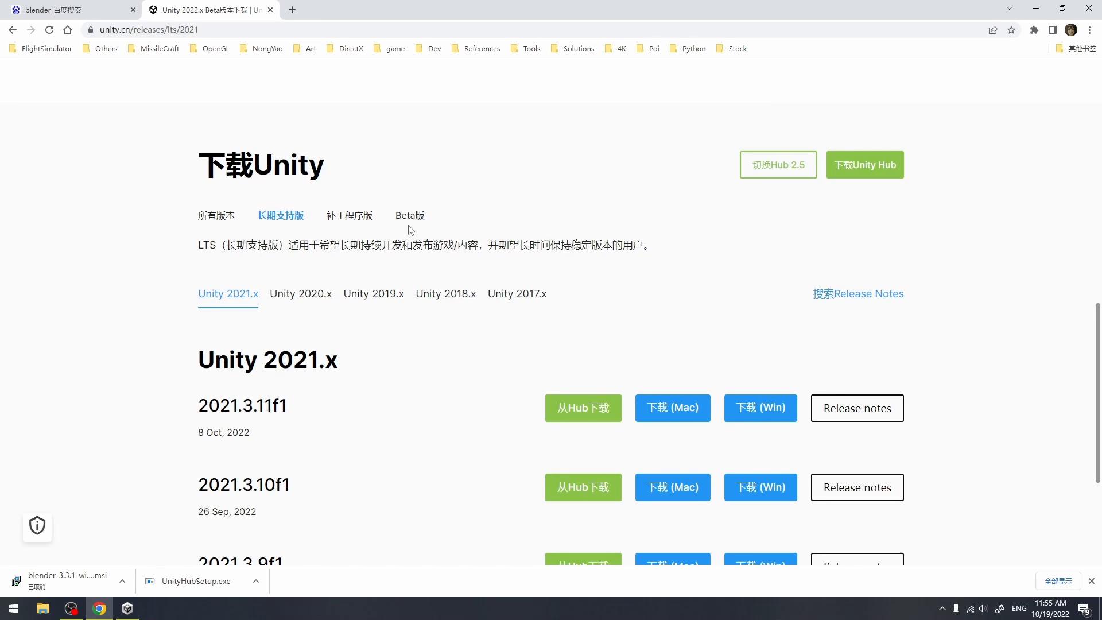
pyautogui.click(373, 294)
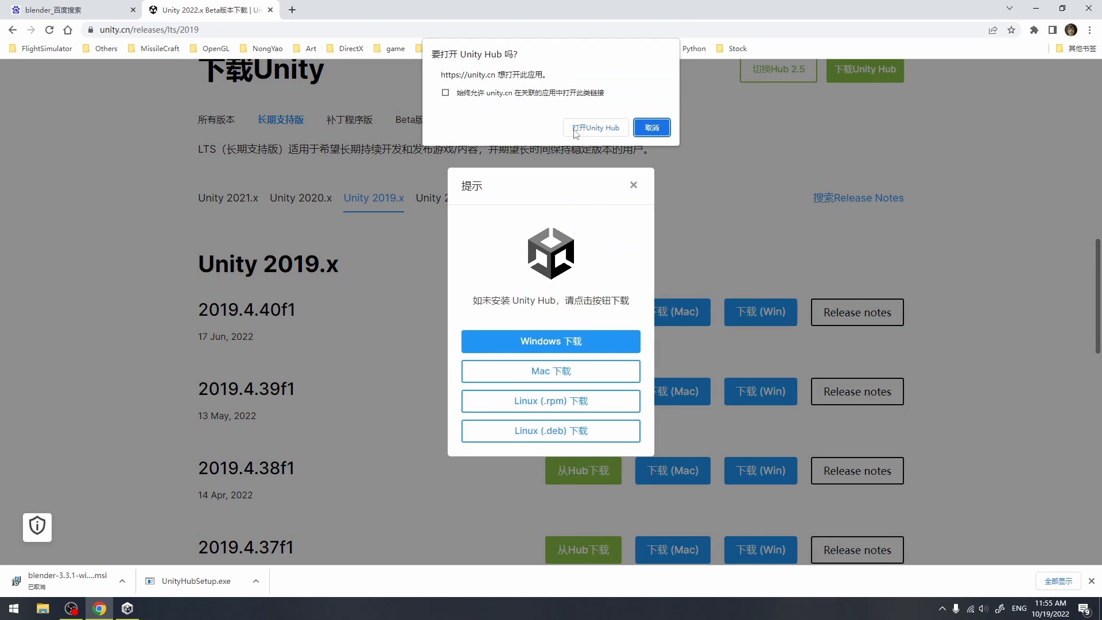
pyautogui.click(652, 128)
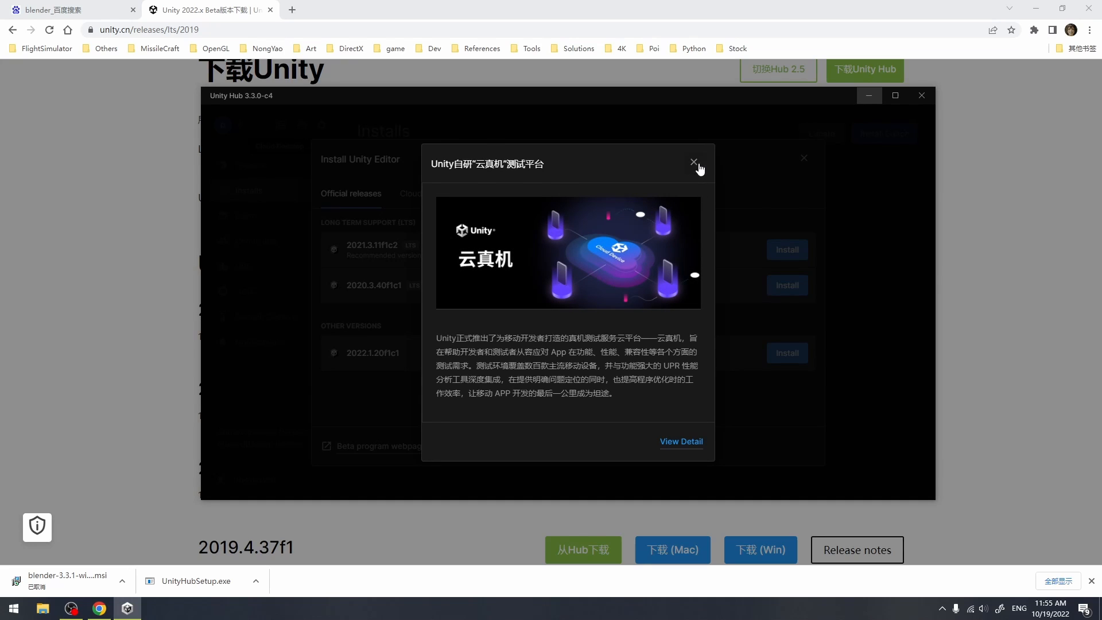
# - Uncheck Visual Studio Community 2019 and Documentation, then start installing 2019.4.40f1
pyautogui.click(694, 162)
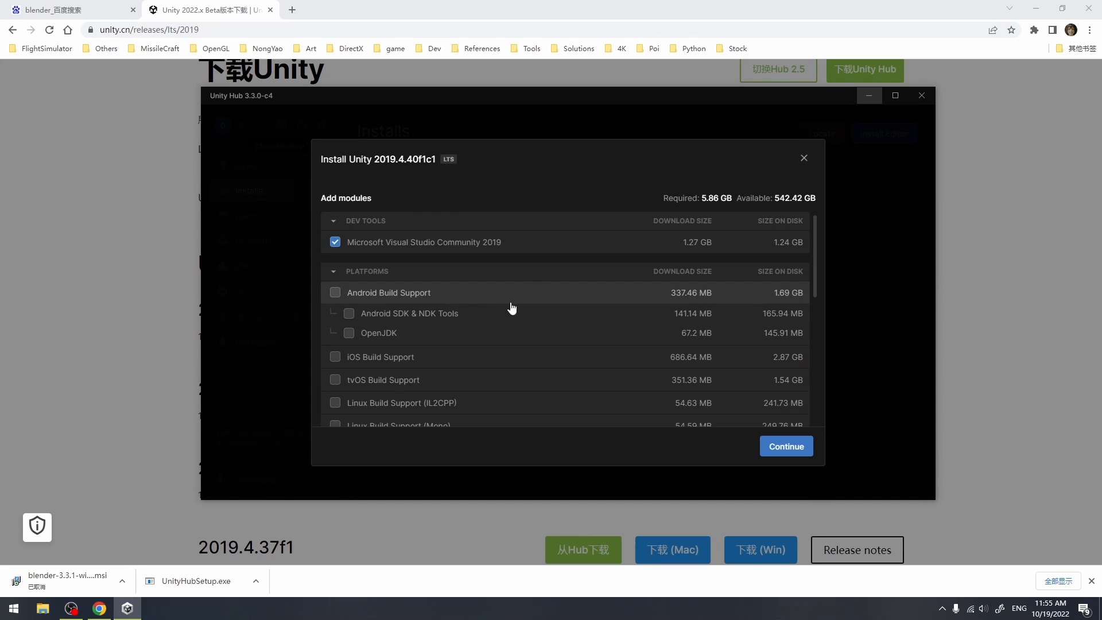
pyautogui.moveTo(452, 228)
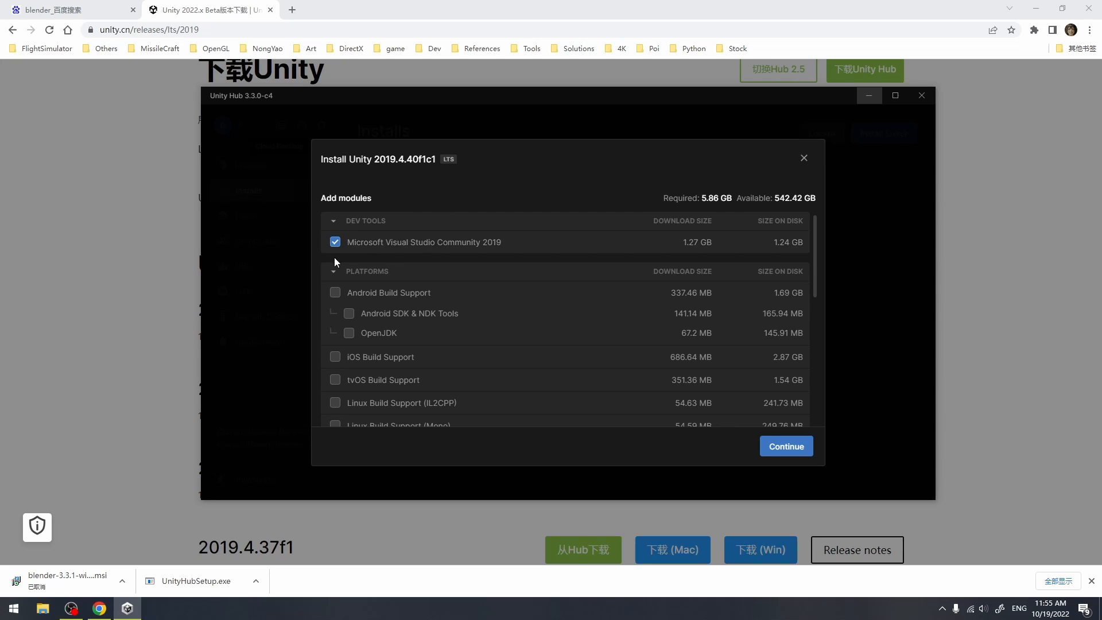
pyautogui.click(334, 242)
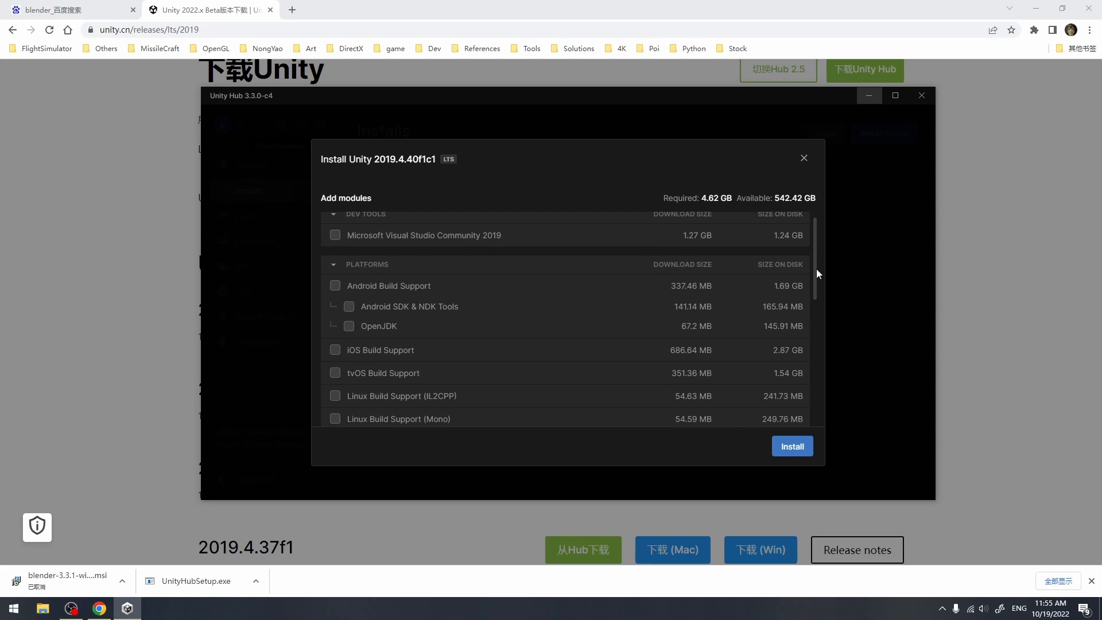
pyautogui.scroll(-3)
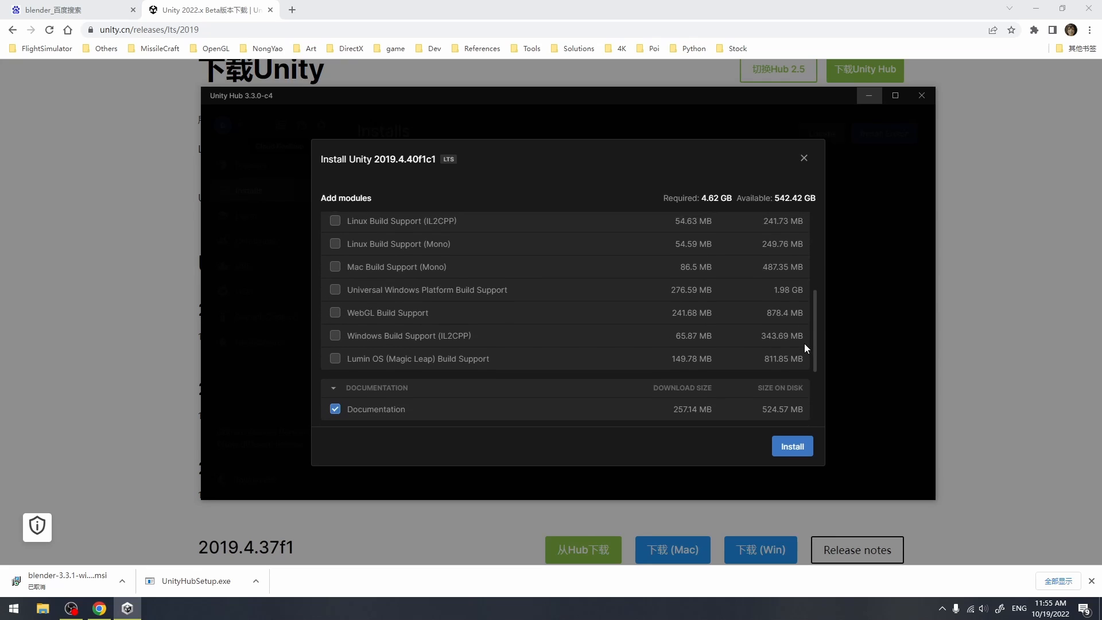
pyautogui.scroll(-3)
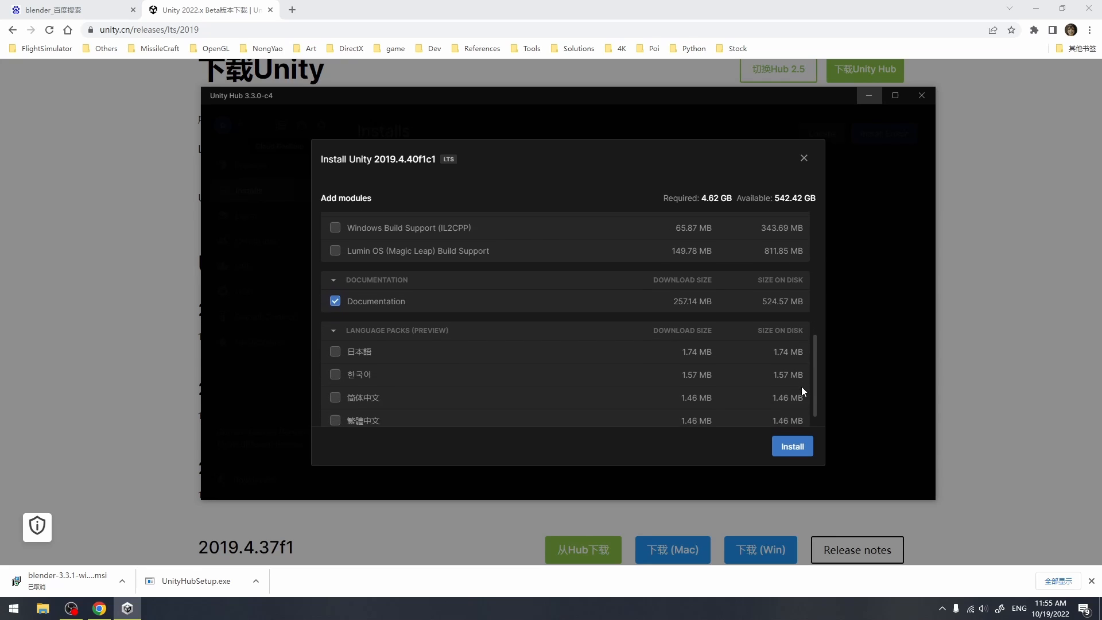
pyautogui.scroll(-3)
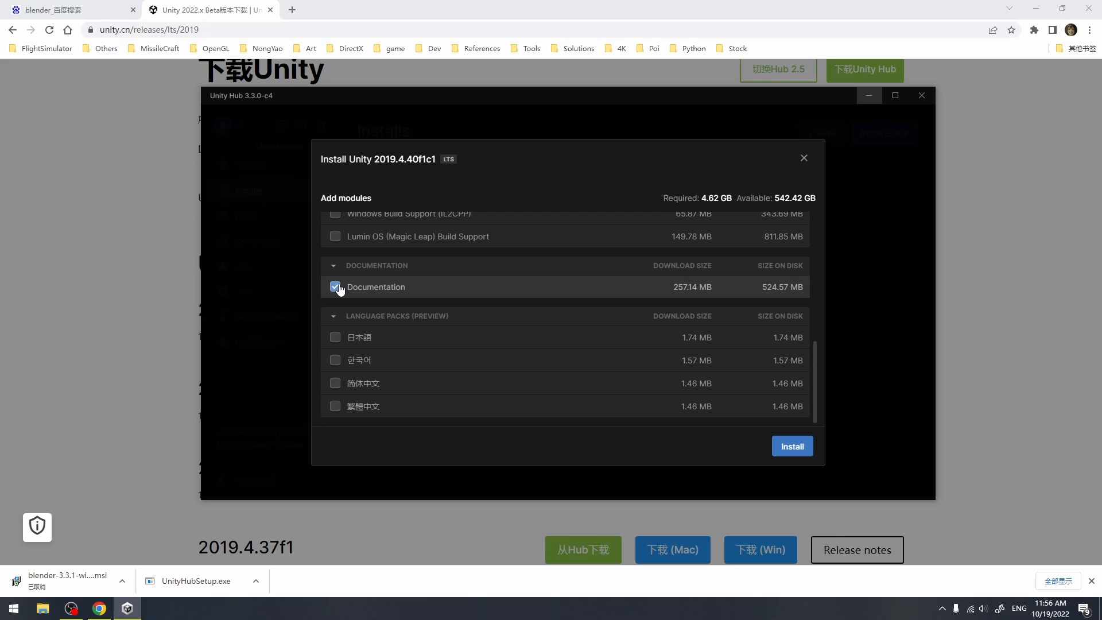
pyautogui.click(334, 287)
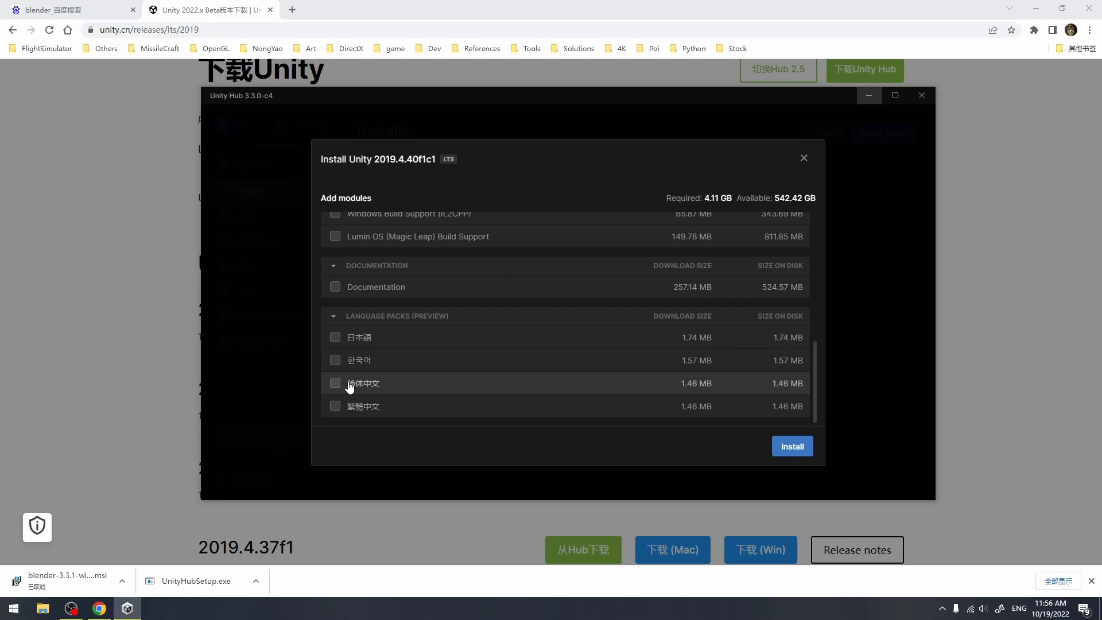
pyautogui.moveTo(819, 377)
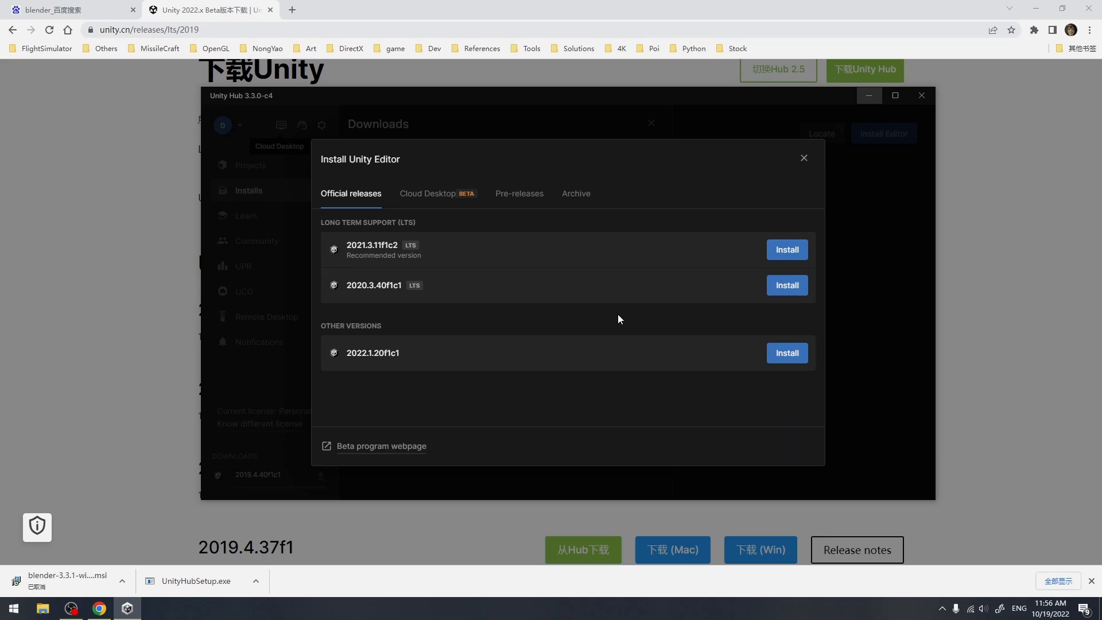
pyautogui.moveTo(607, 312)
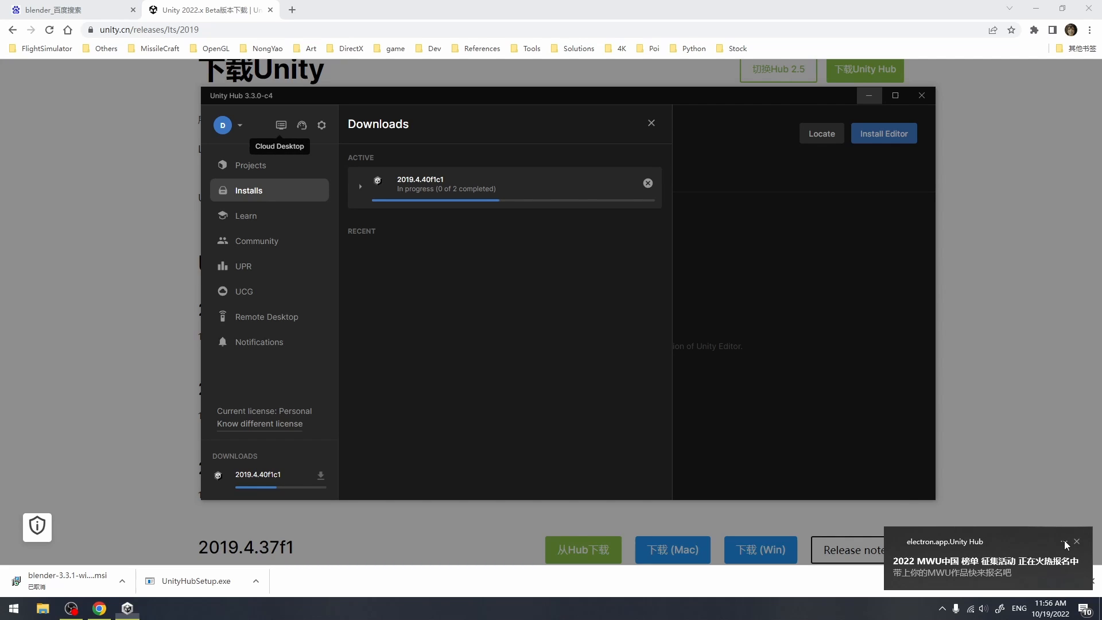
pyautogui.click(1077, 541)
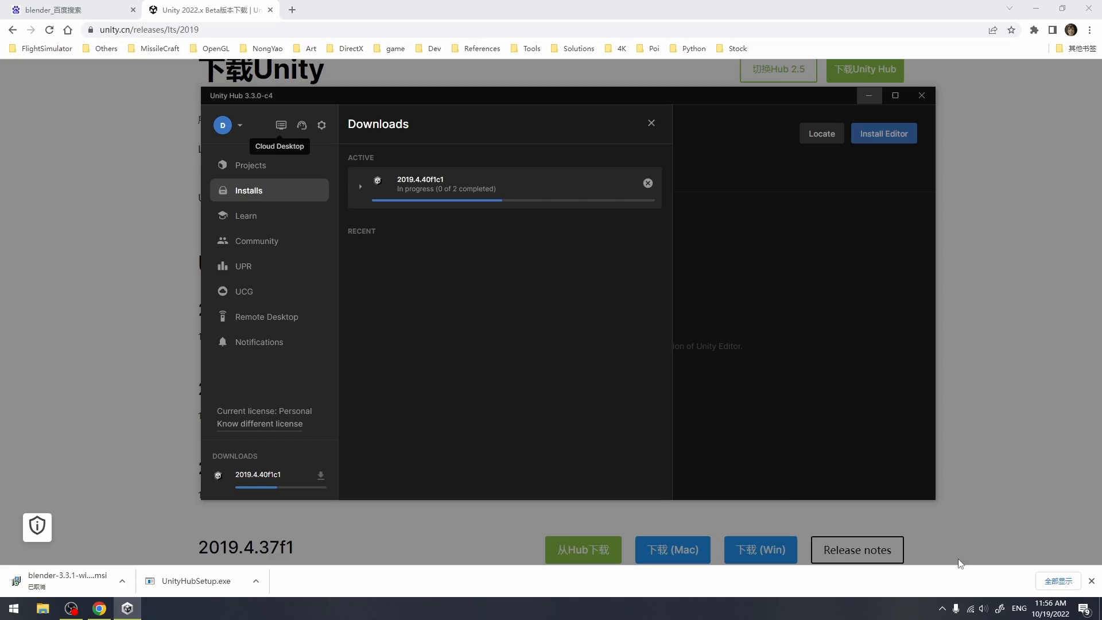
pyautogui.moveTo(508, 272)
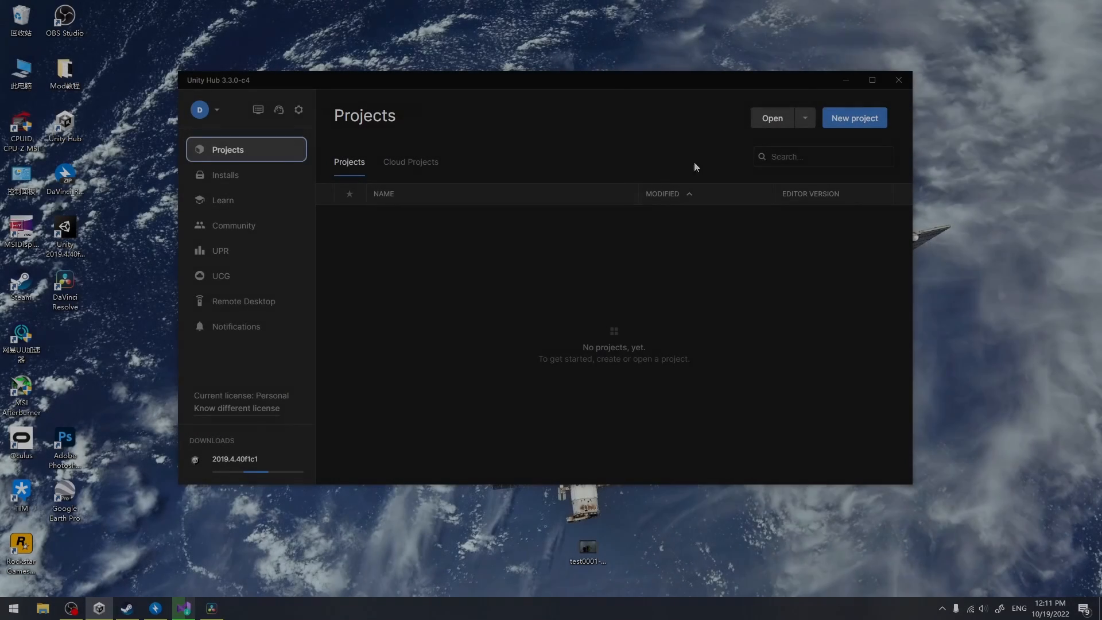
# - Browse the Learning, Sample and Core categories and pick the 3D Core template
pyautogui.click(854, 117)
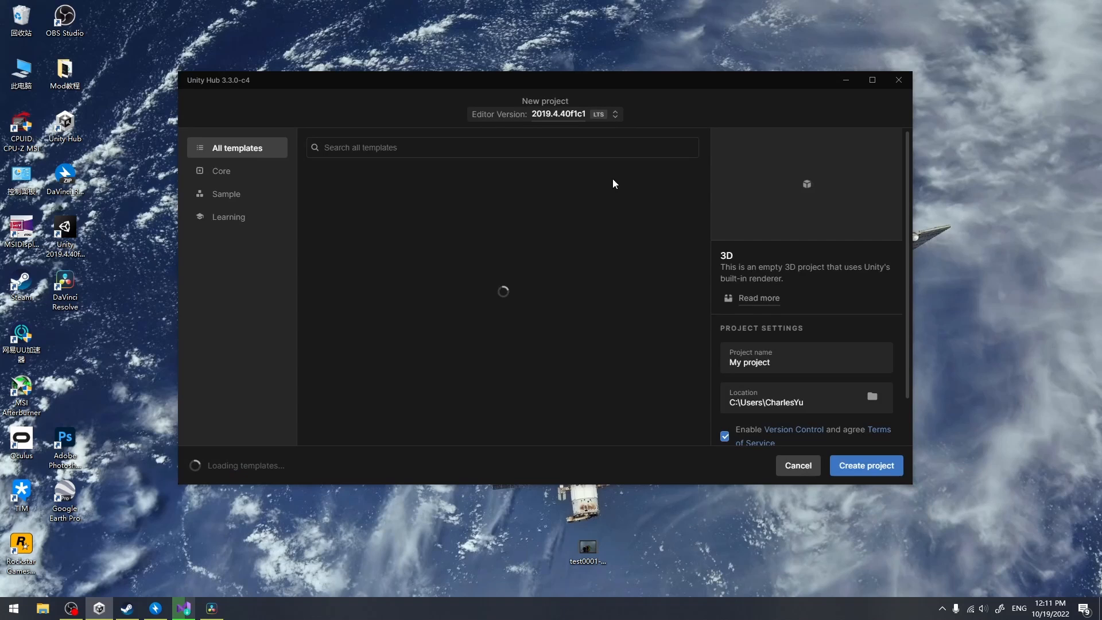
pyautogui.click(229, 216)
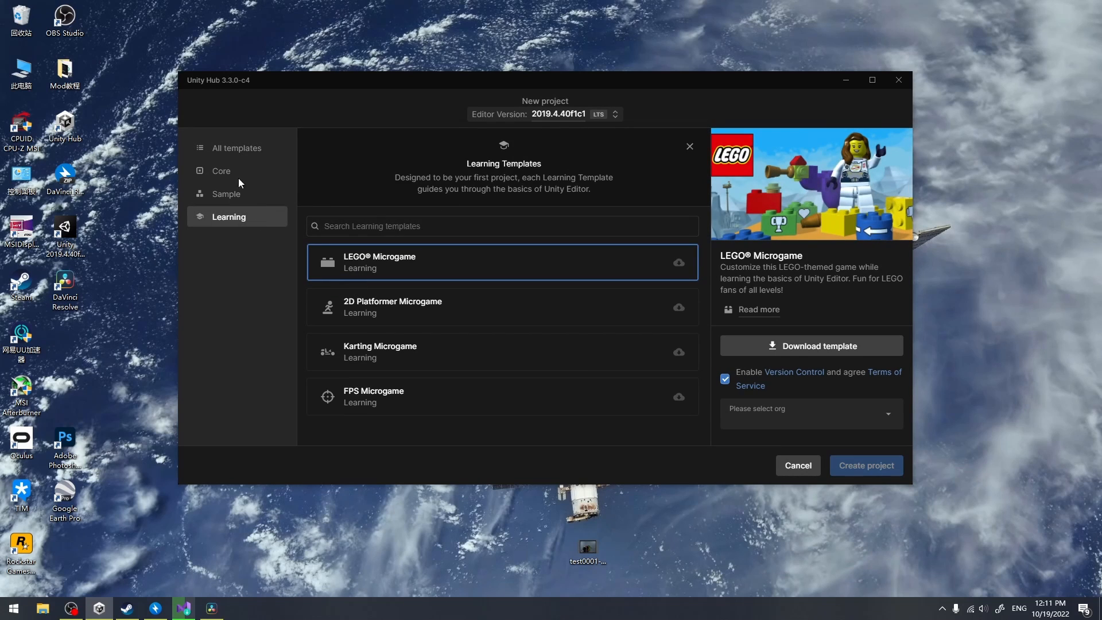
pyautogui.click(811, 414)
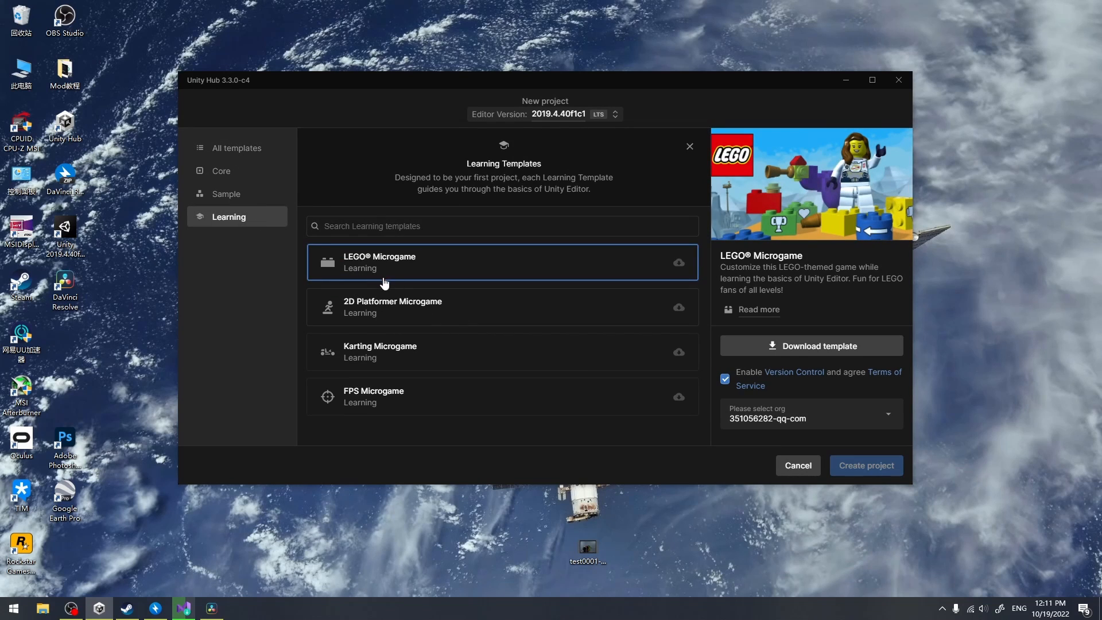
pyautogui.moveTo(230, 197)
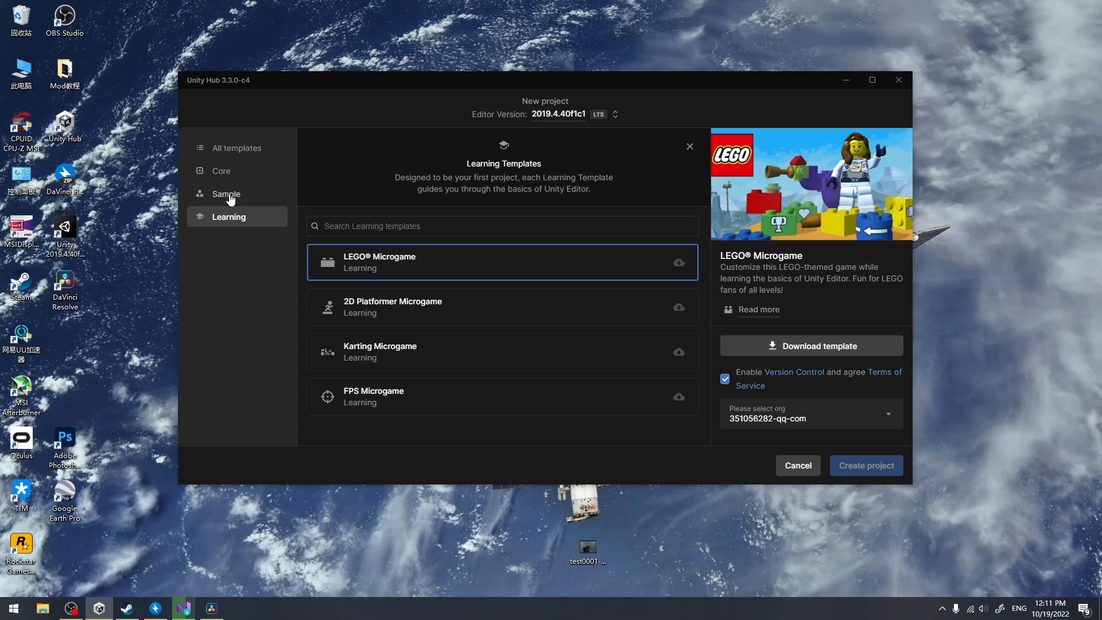
pyautogui.click(226, 194)
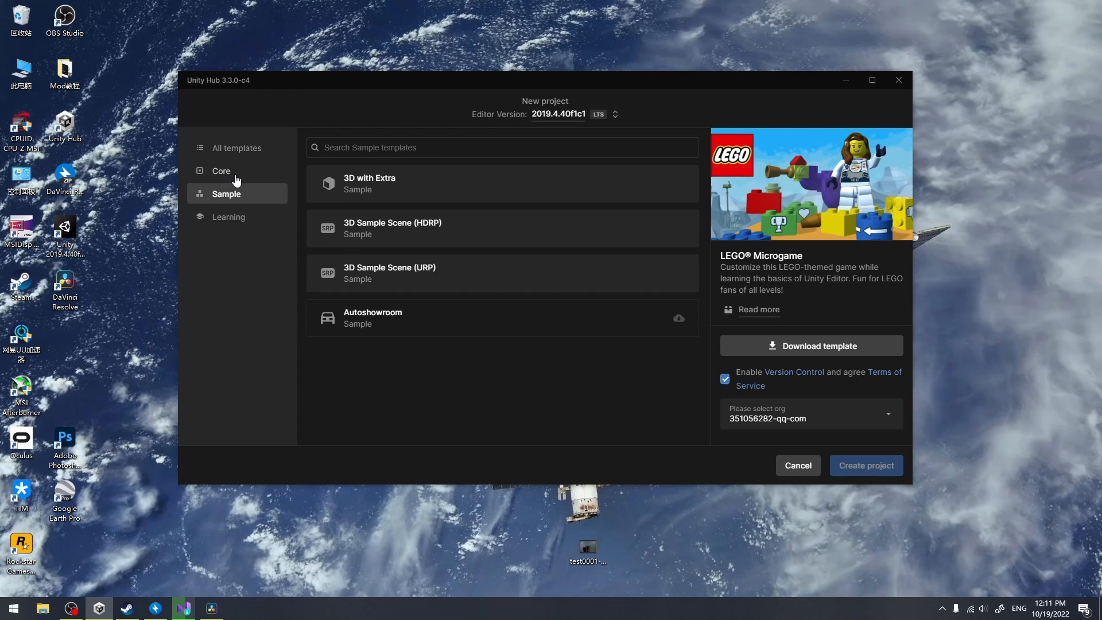
pyautogui.click(220, 171)
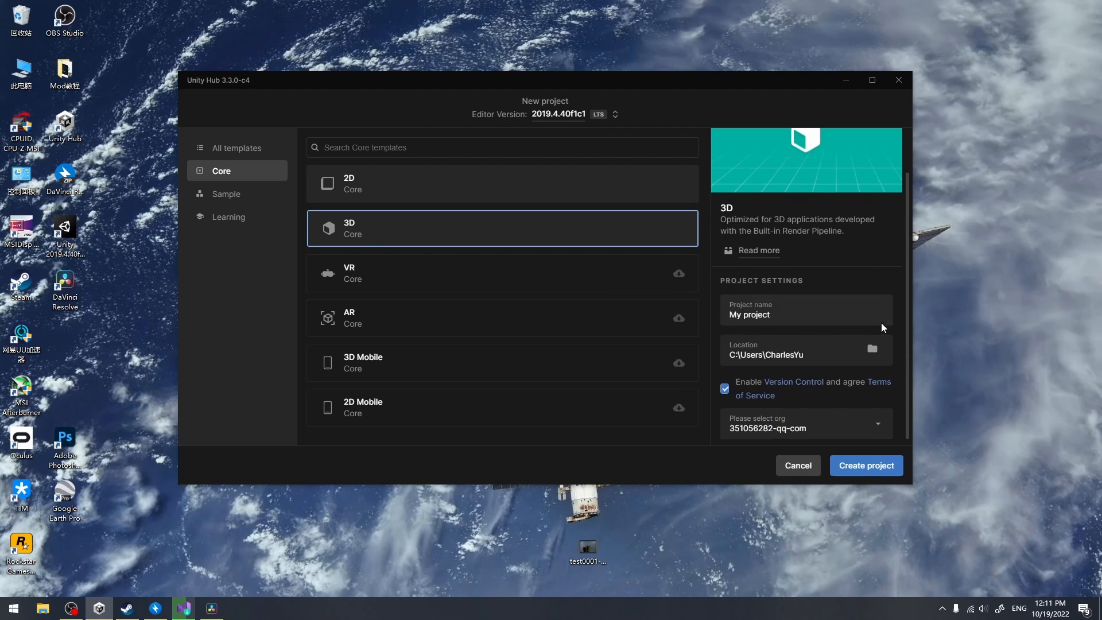
# - Set the new project's location to B:\ssddev
pyautogui.click(872, 349)
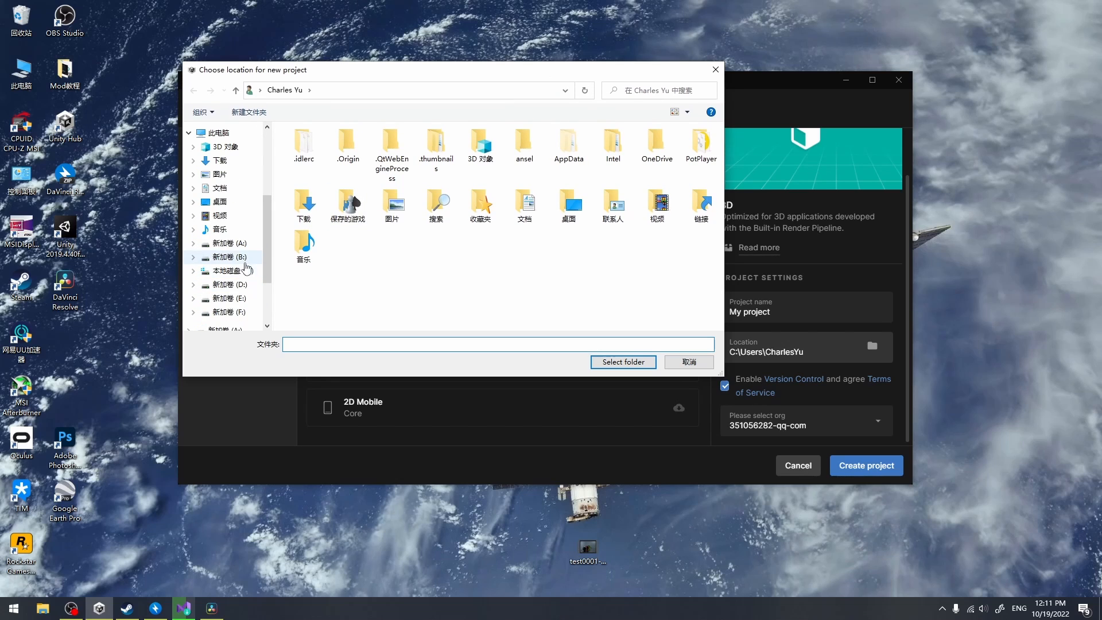
pyautogui.click(231, 243)
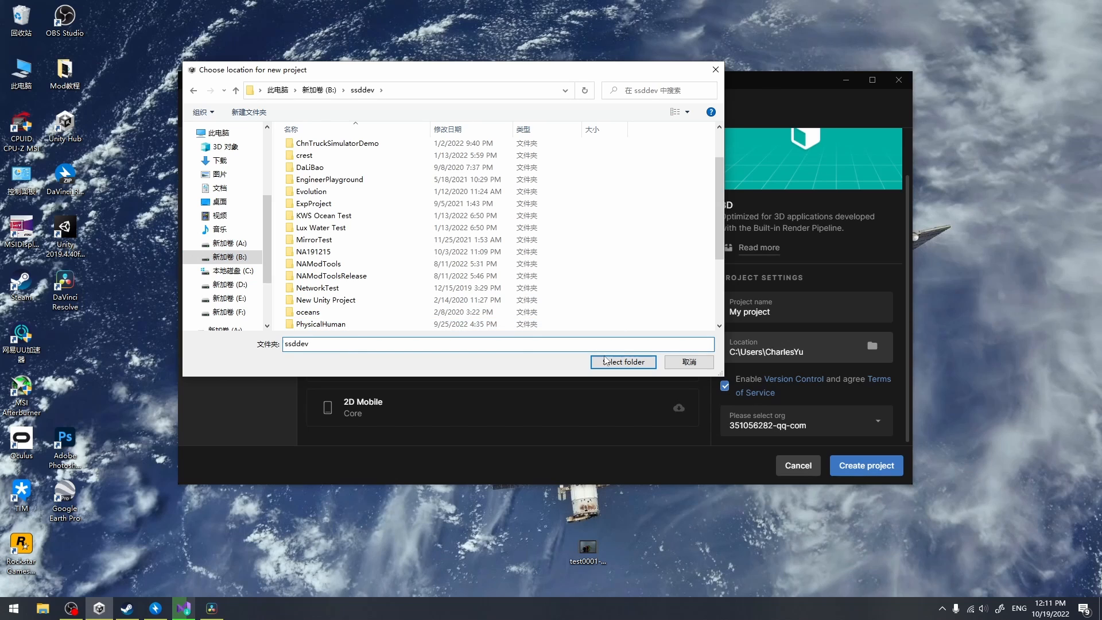
pyautogui.click(624, 361)
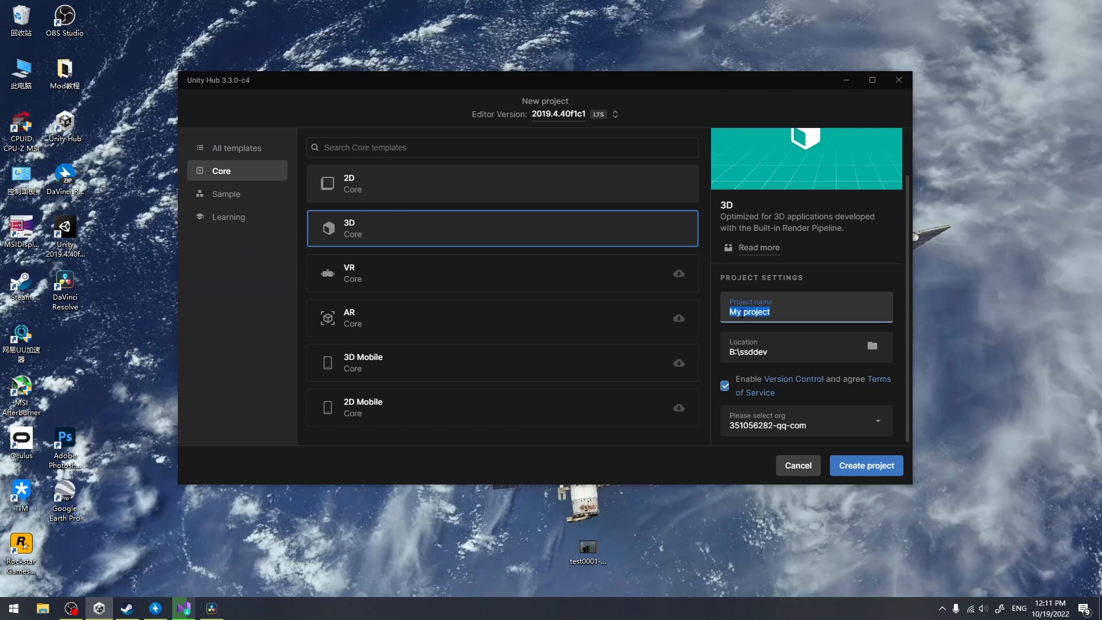
# - Name the project NAModTutorial, disable version control, and create it
pyautogui.write('N')
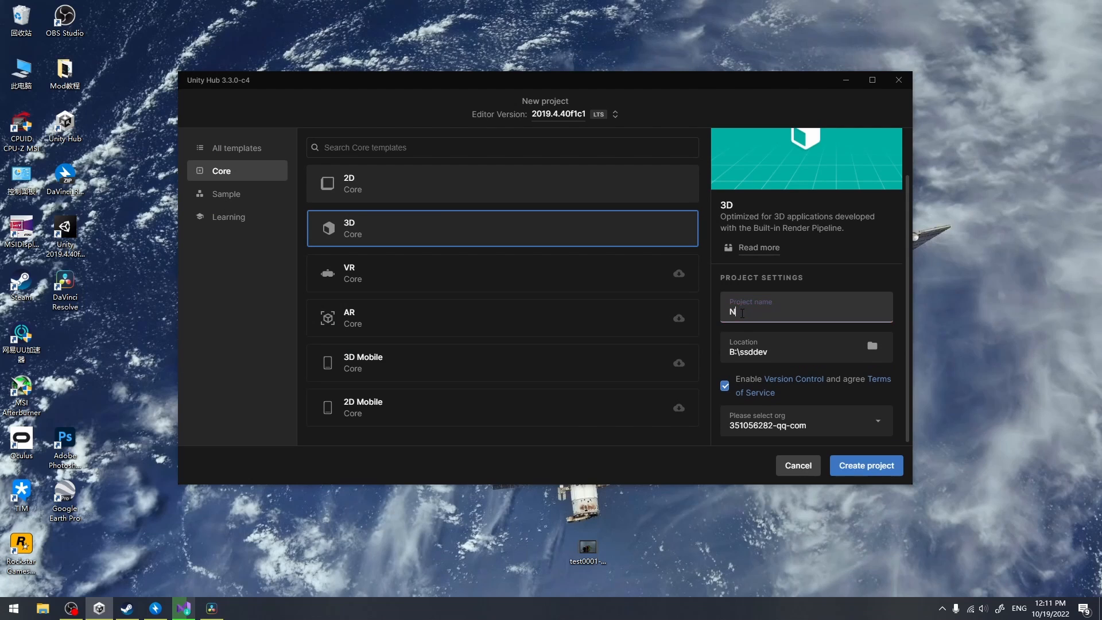
pyautogui.write('AW')
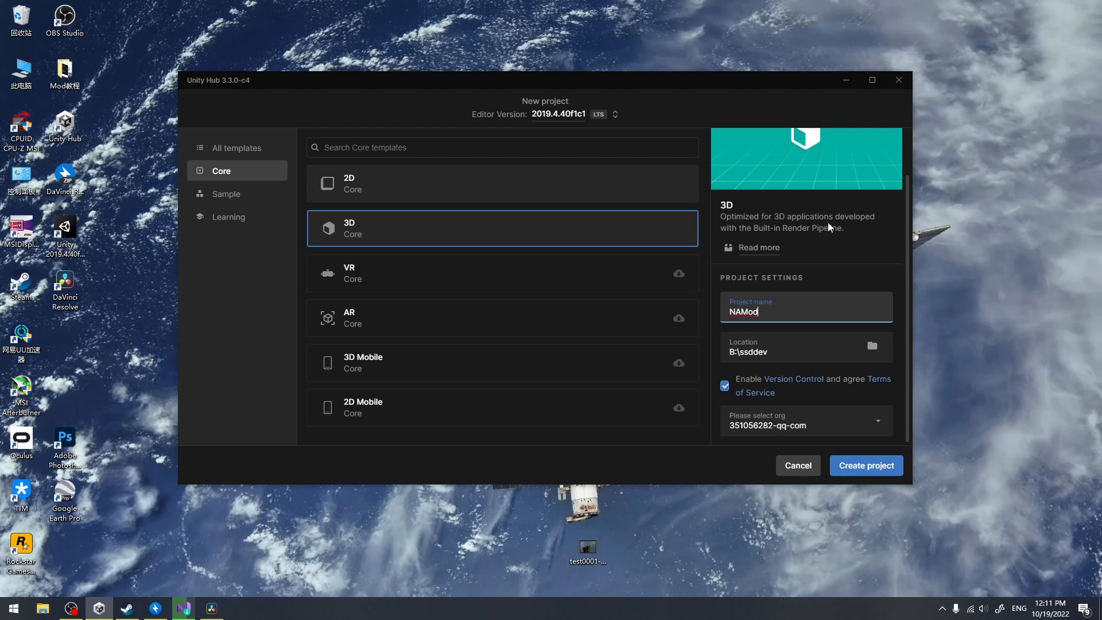
pyautogui.write('Tutorial')
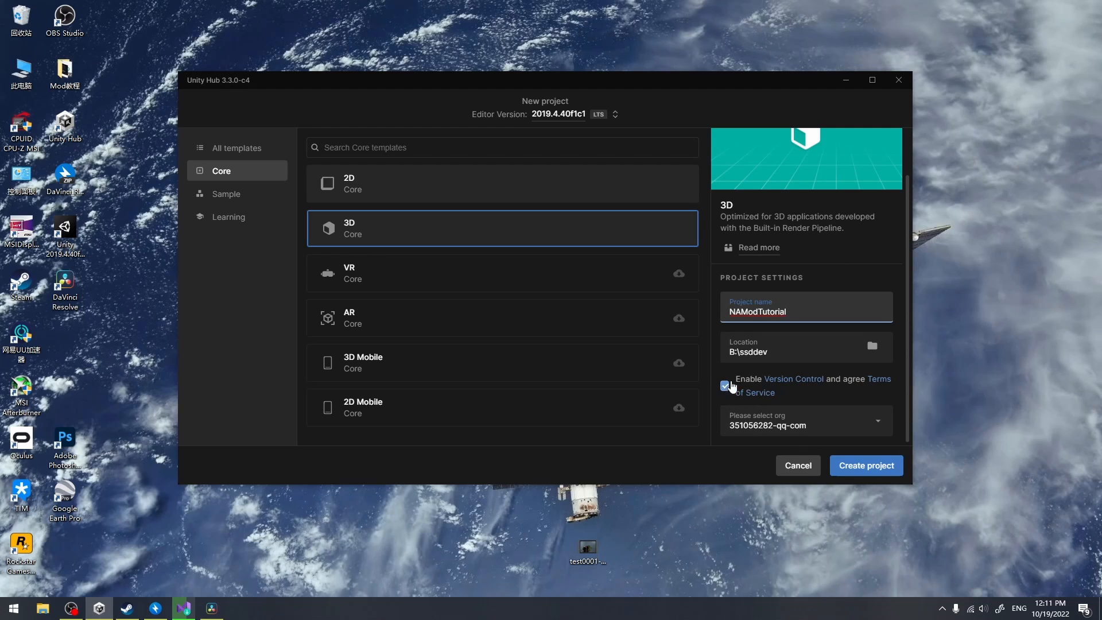
pyautogui.click(725, 386)
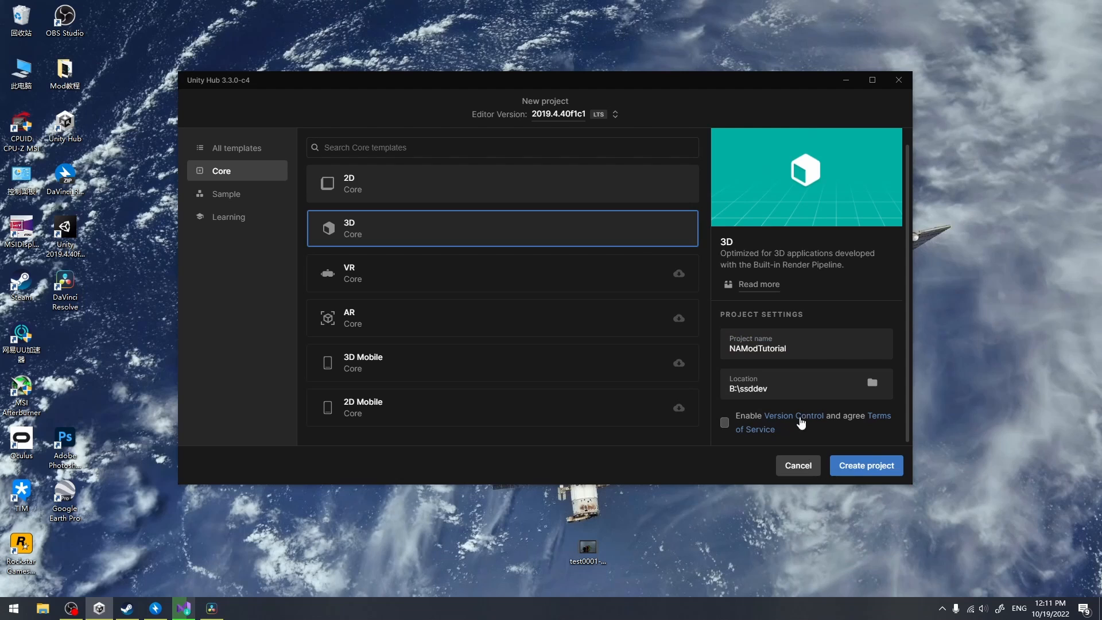
pyautogui.click(866, 466)
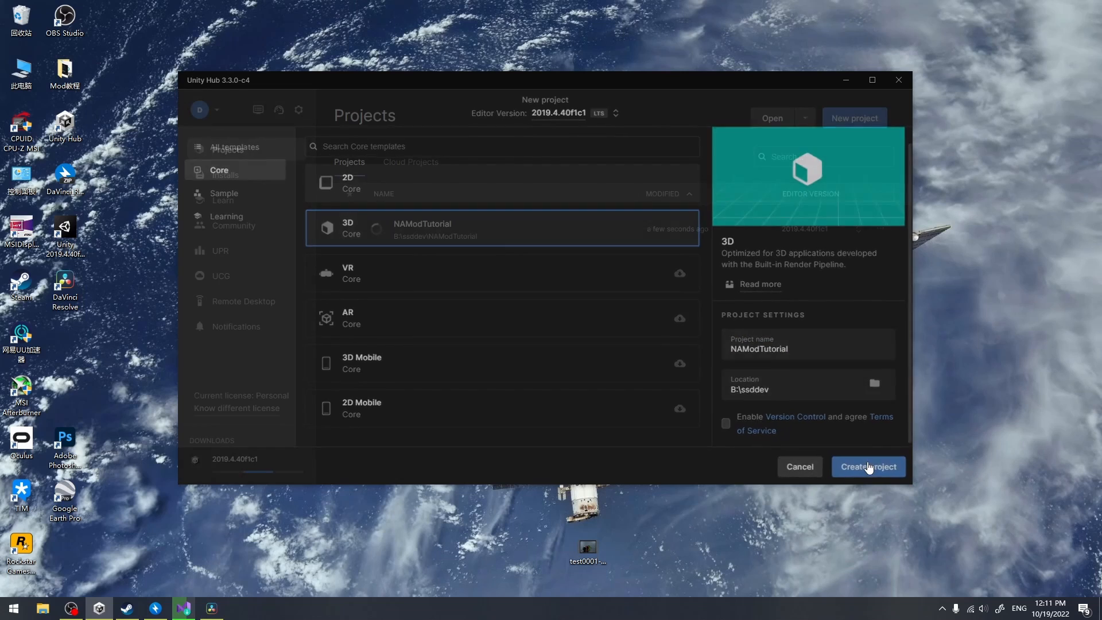
# - Allow the Unity Editor through Windows Defender Firewall while the project loads
pyautogui.click(869, 466)
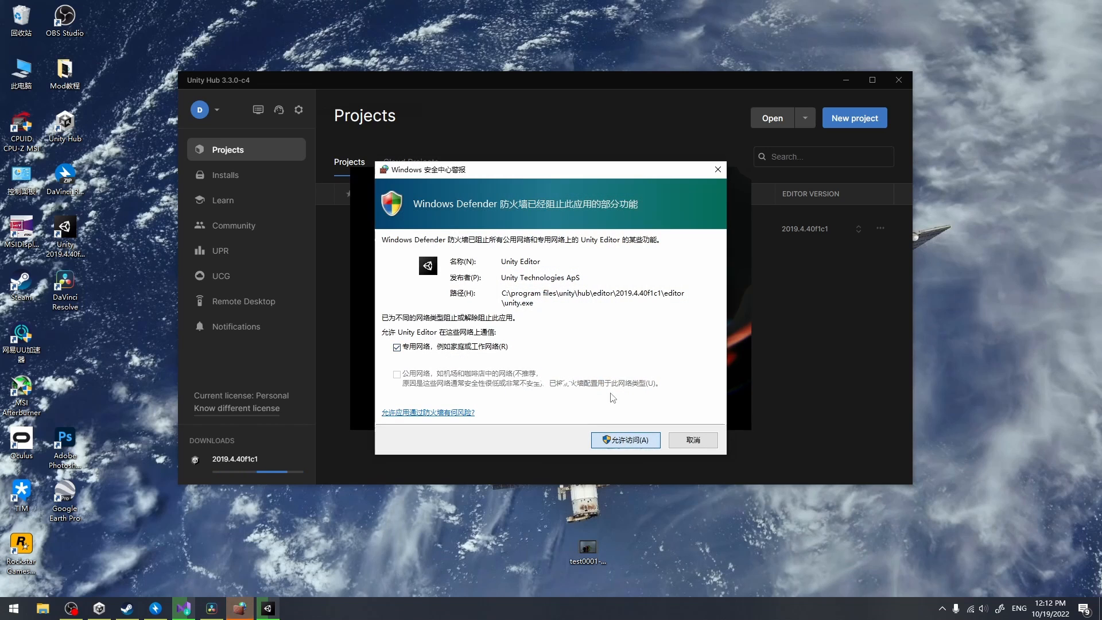
pyautogui.click(625, 440)
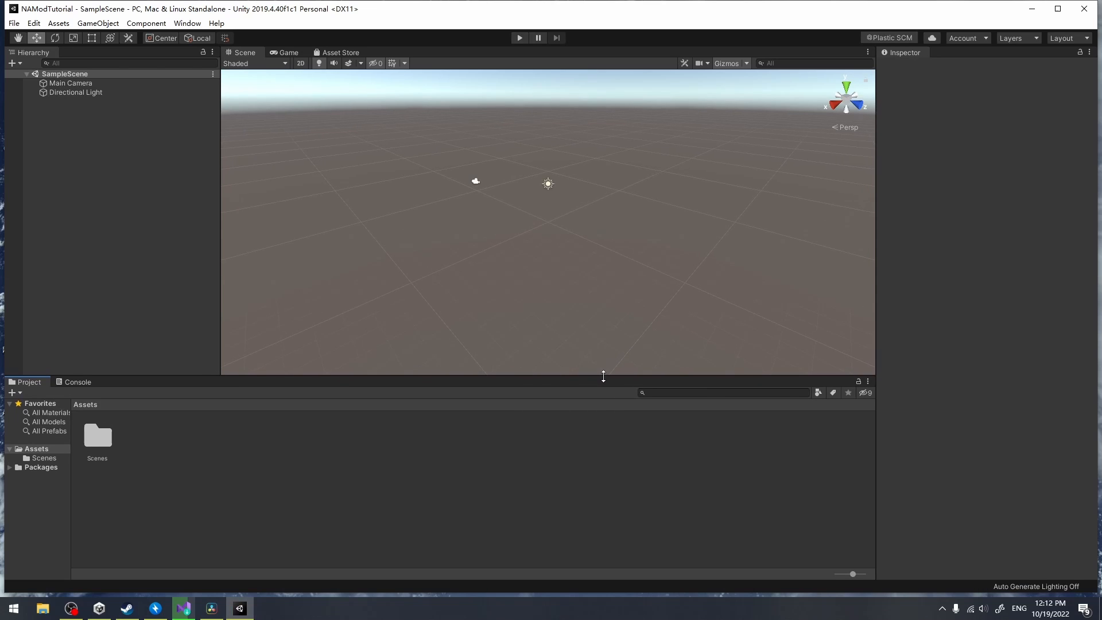
pyautogui.moveTo(397, 468)
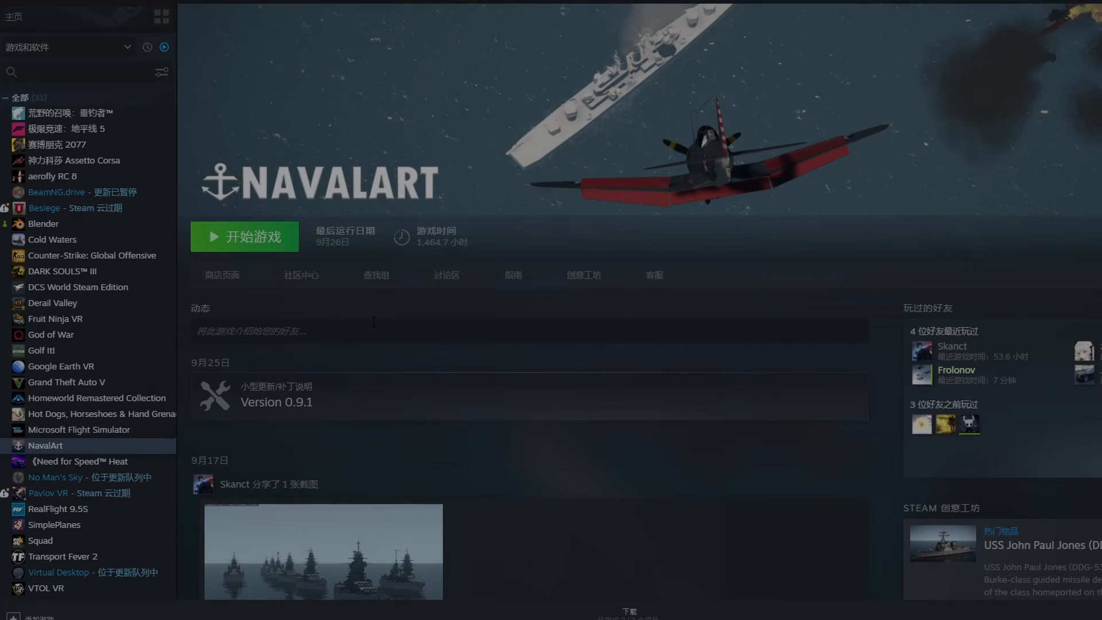
pyautogui.moveTo(106, 449)
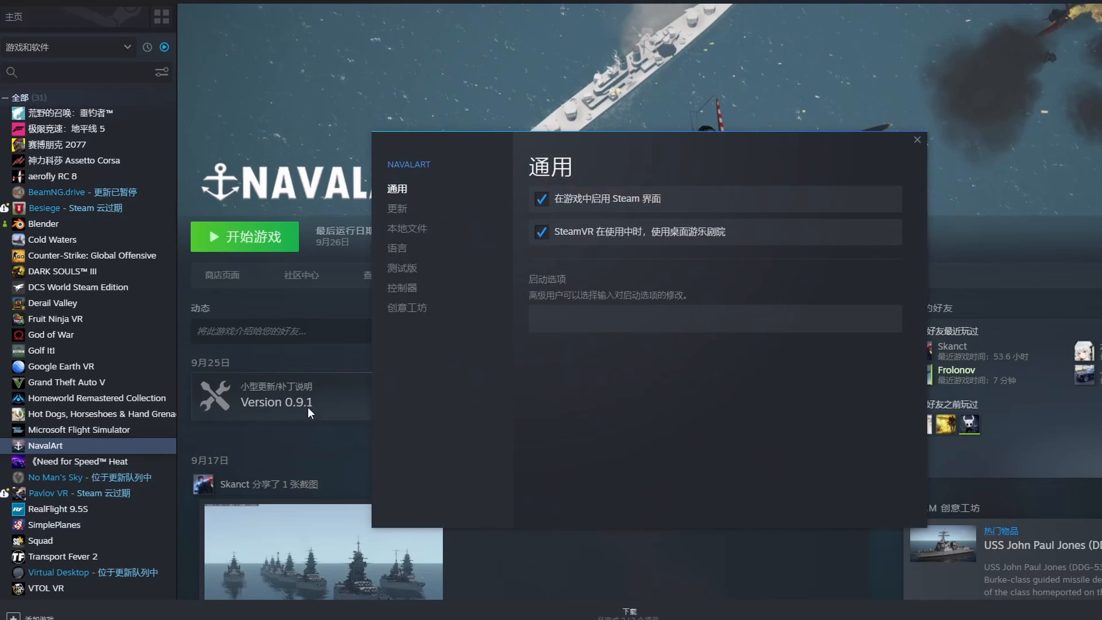
# - Browse NavalArt's local files to NavalArt_Data\ModTool and open the ModTools tutorial PDF
pyautogui.click(406, 228)
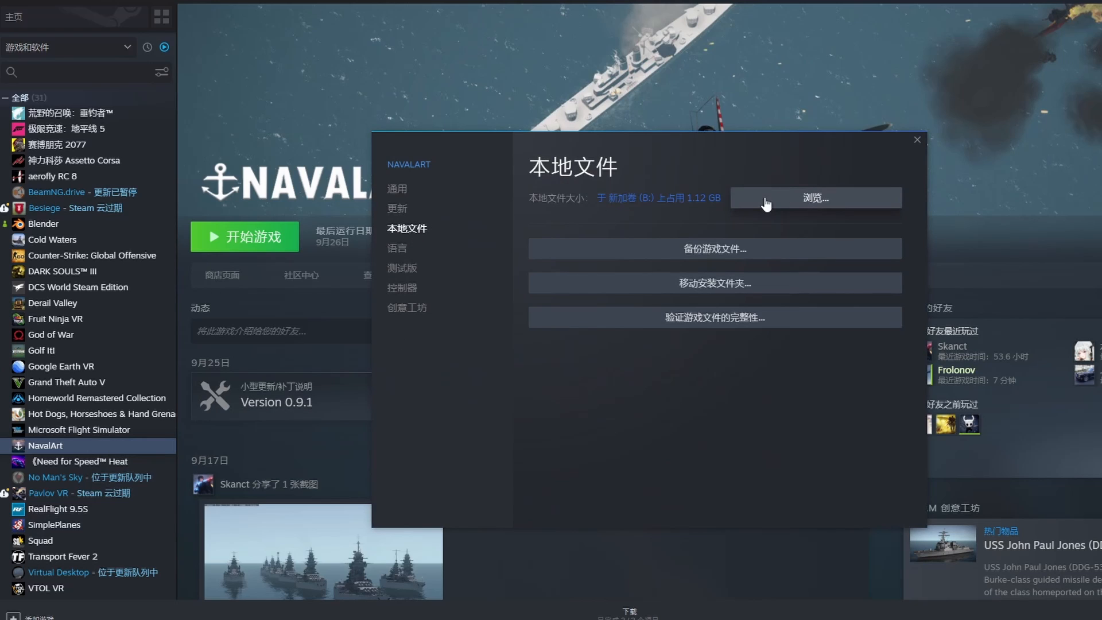
pyautogui.click(816, 198)
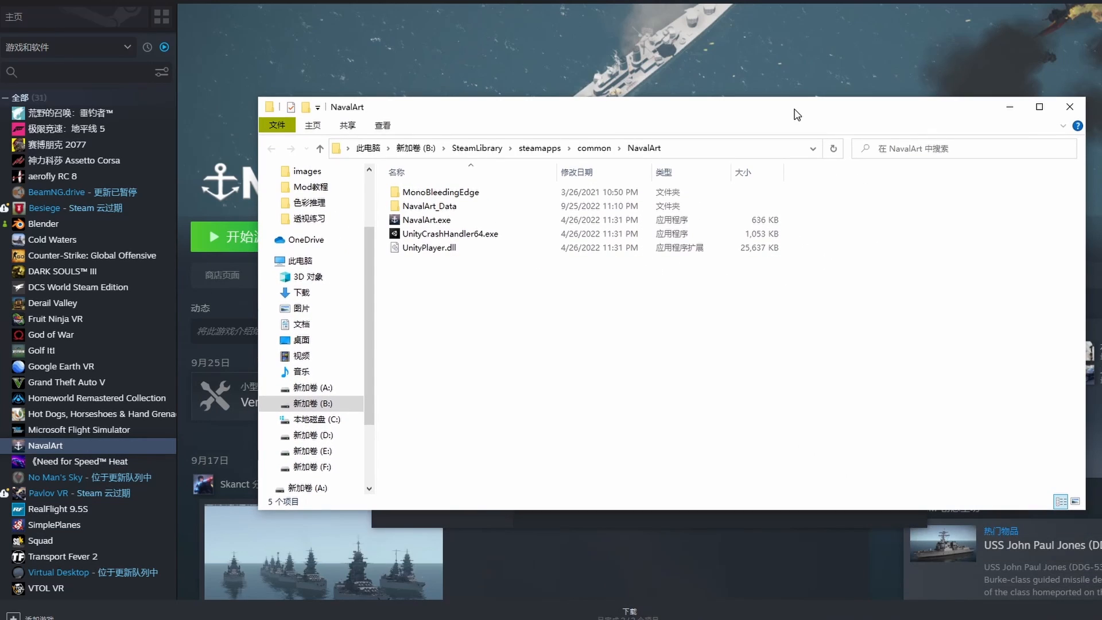
pyautogui.doubleClick(429, 205)
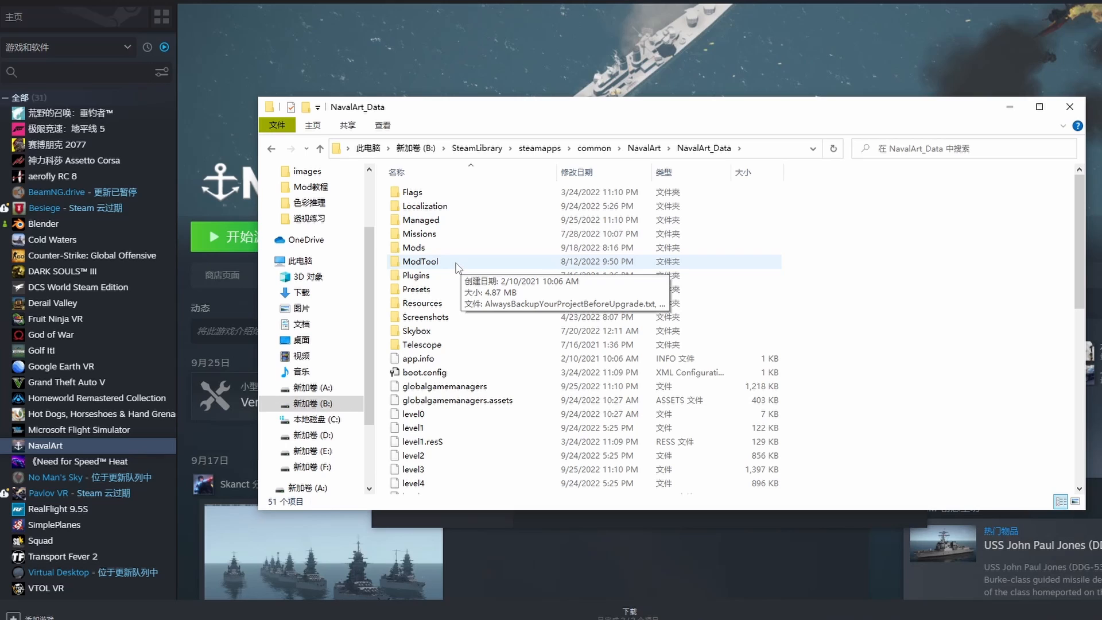
pyautogui.doubleClick(420, 261)
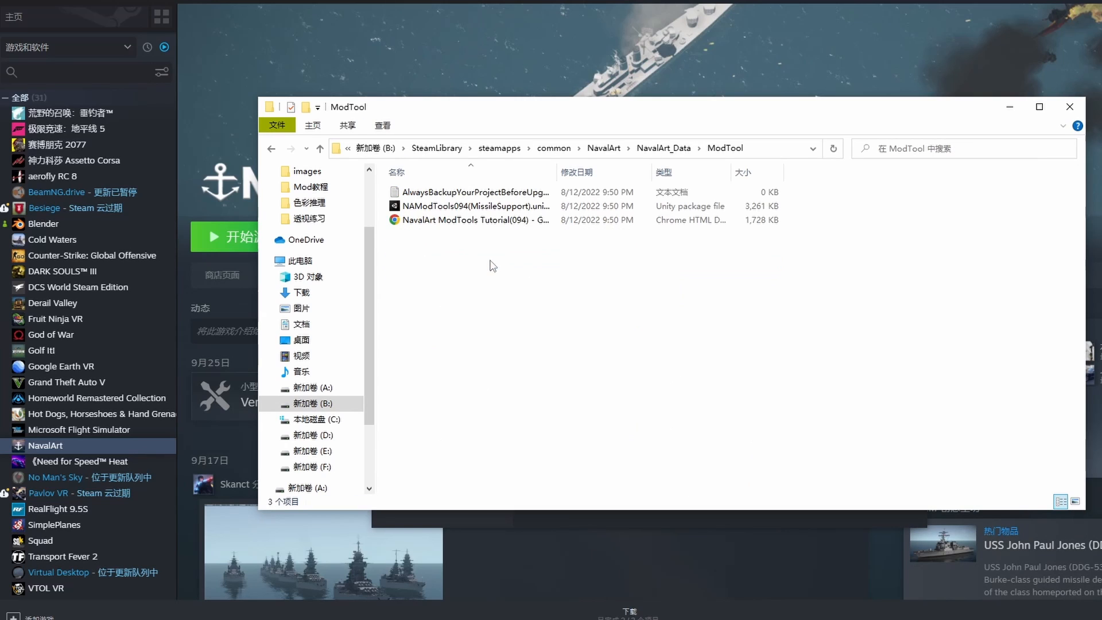
pyautogui.doubleClick(477, 219)
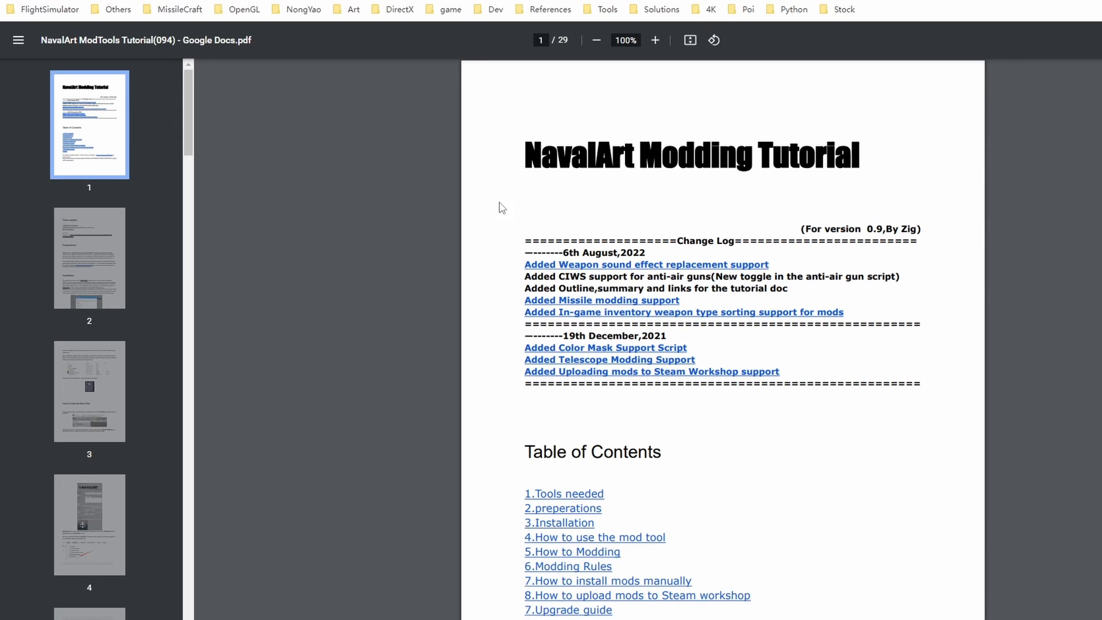
# - Launch the NAModTools094 (MissileSupport) package from the game's ModTool folder
pyautogui.scroll(-3)
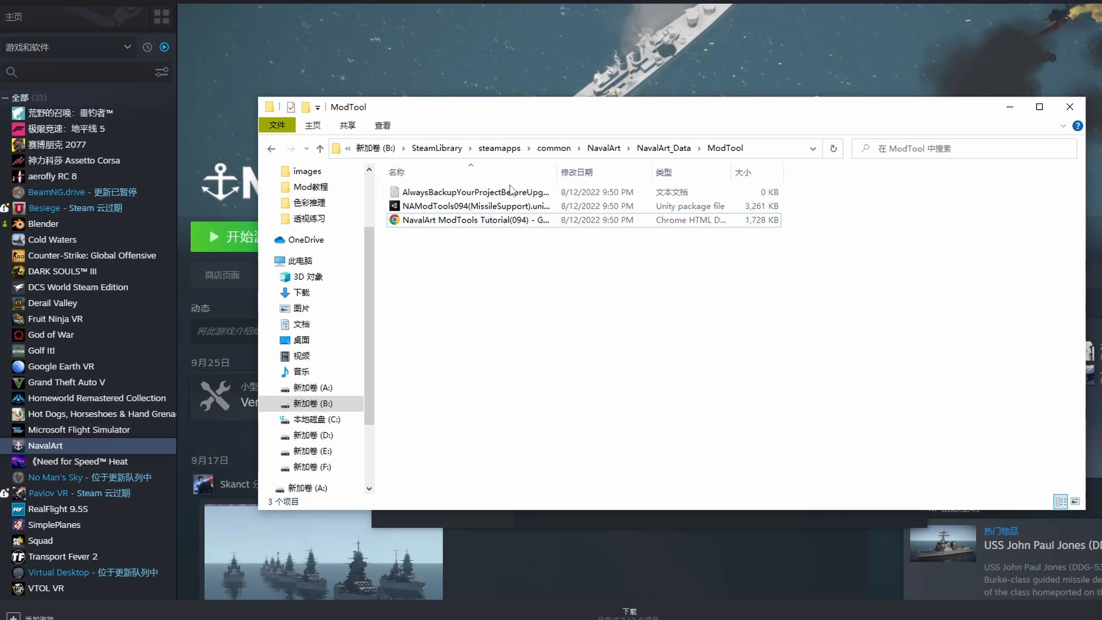
pyautogui.doubleClick(470, 192)
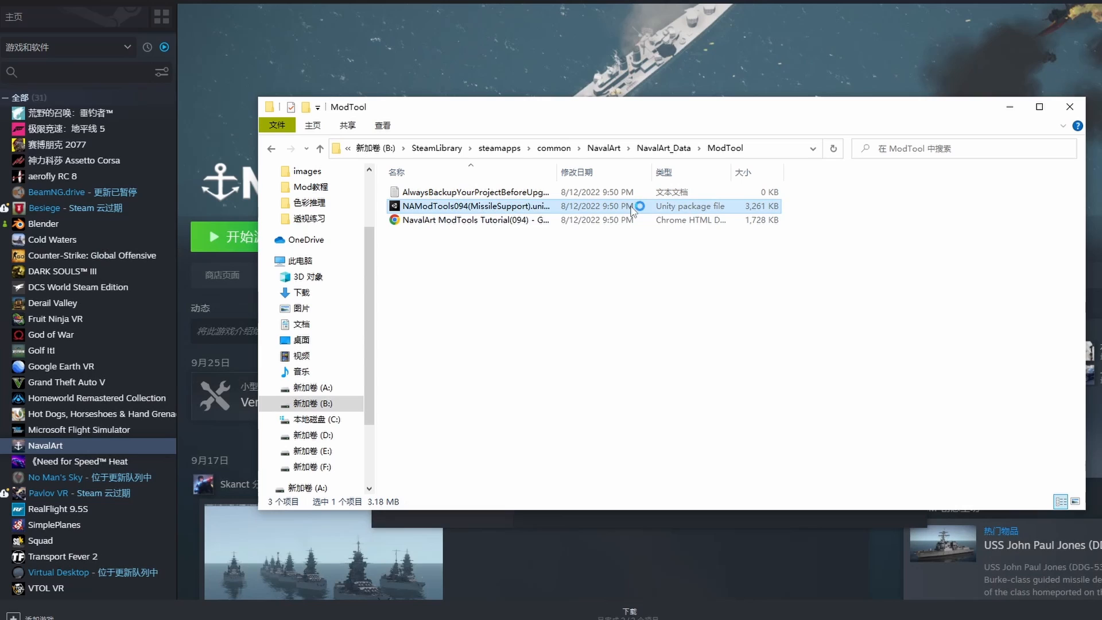
# - Import every item of the NAModTools094 package (Audios, Editor, Example, Resources)
pyautogui.doubleClick(474, 206)
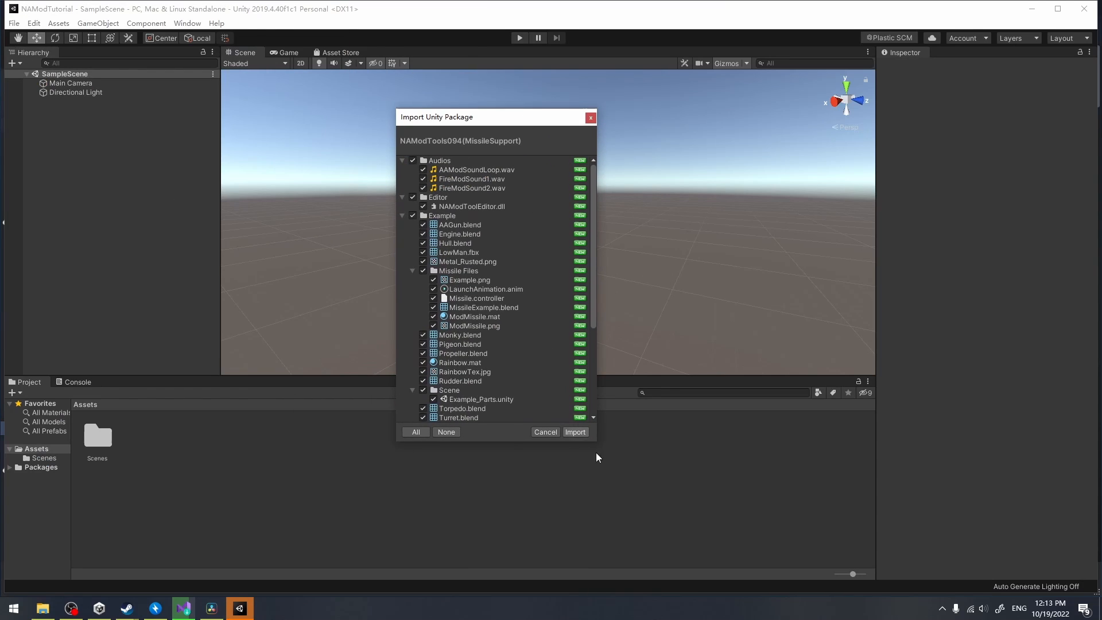
pyautogui.click(575, 432)
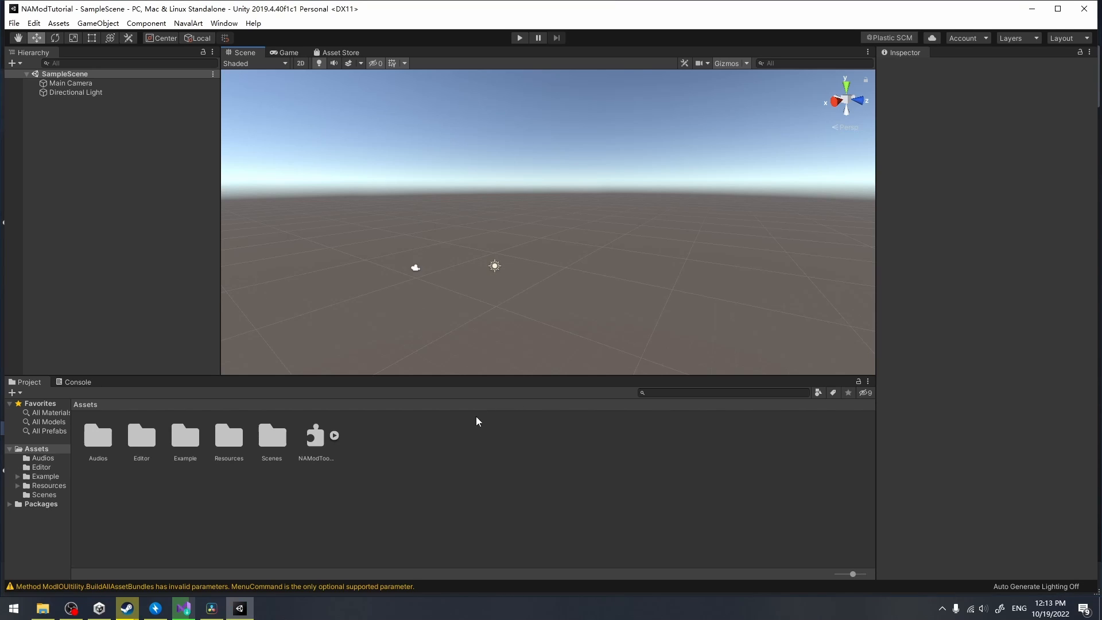
pyautogui.moveTo(271, 436)
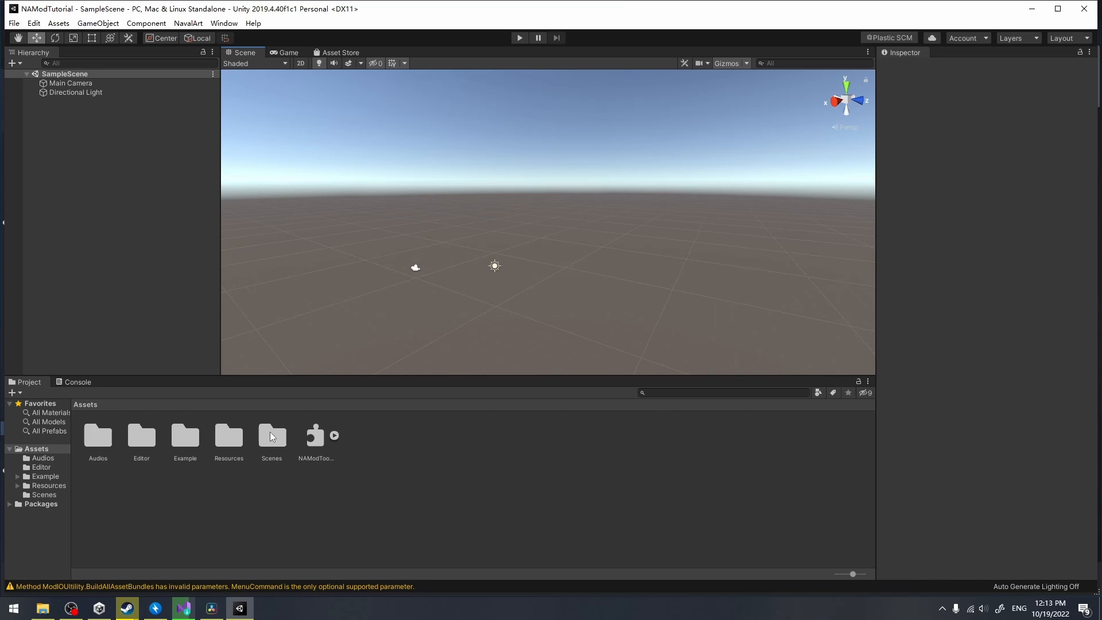
# - Open the NavalArt Mod Builder window (ModTools 0.9) from the NavalArt menu
pyautogui.click(188, 23)
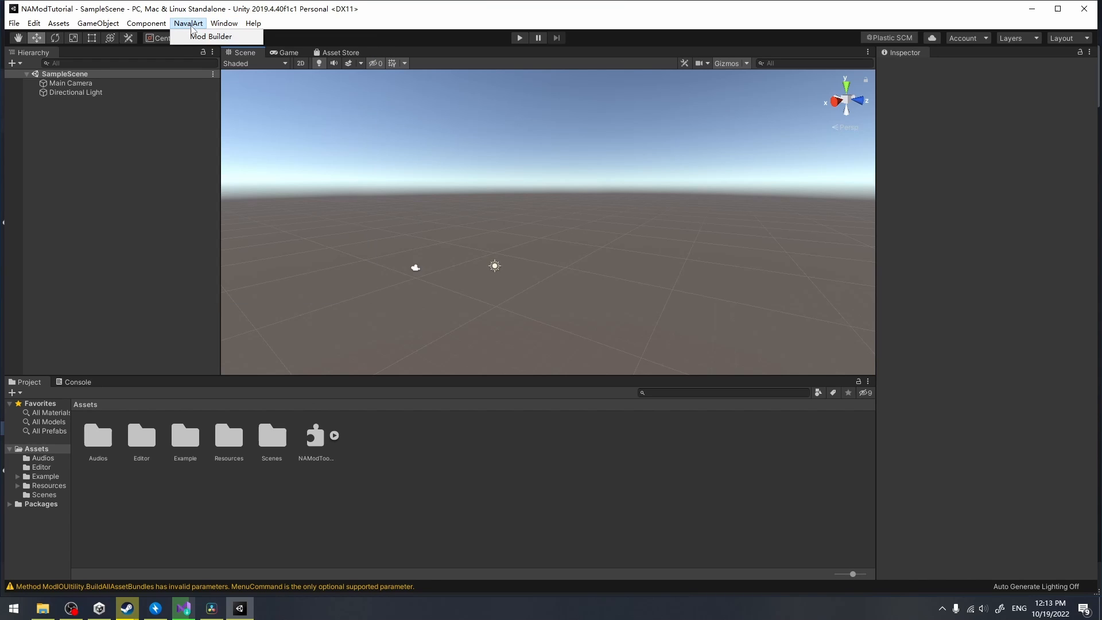
pyautogui.click(211, 36)
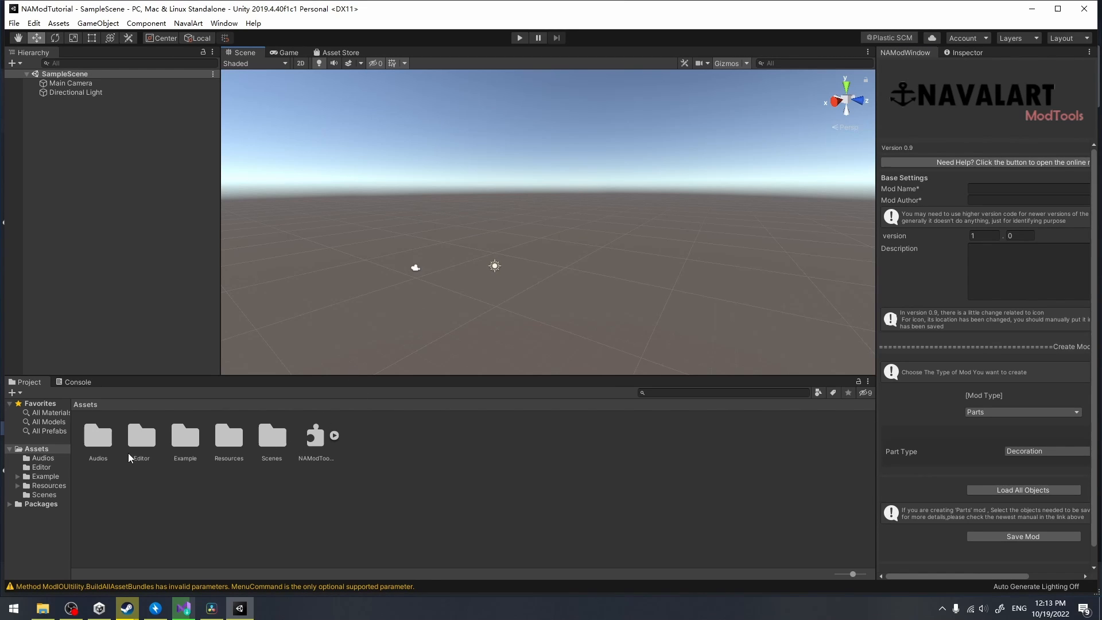
pyautogui.moveTo(186, 437)
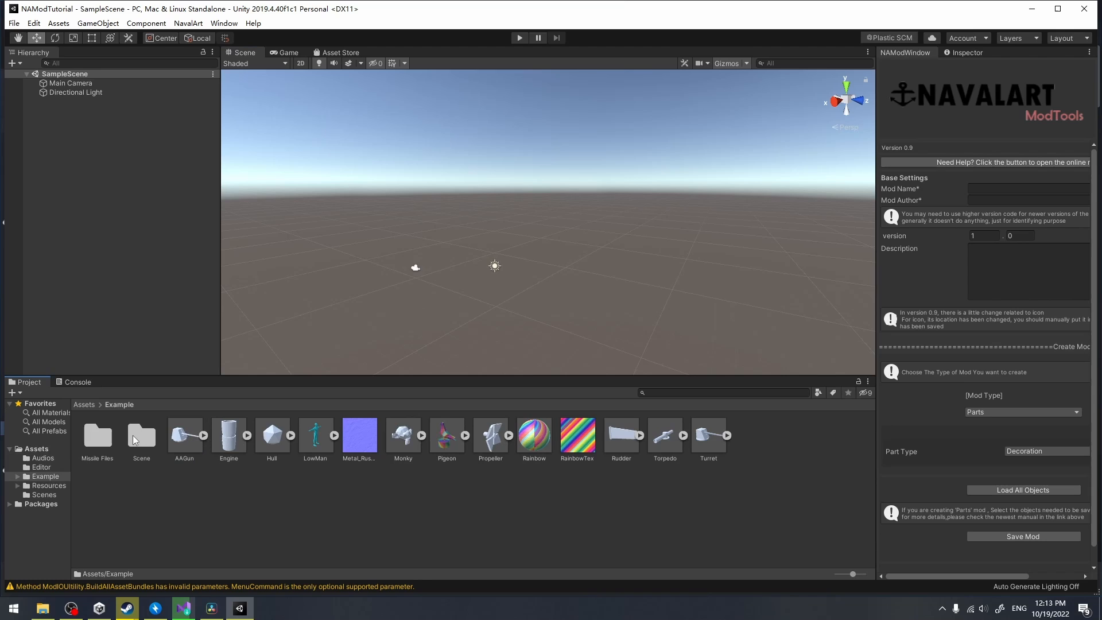
# - Open the Example_Parts scene from Example's Scene folder
pyautogui.doubleClick(142, 434)
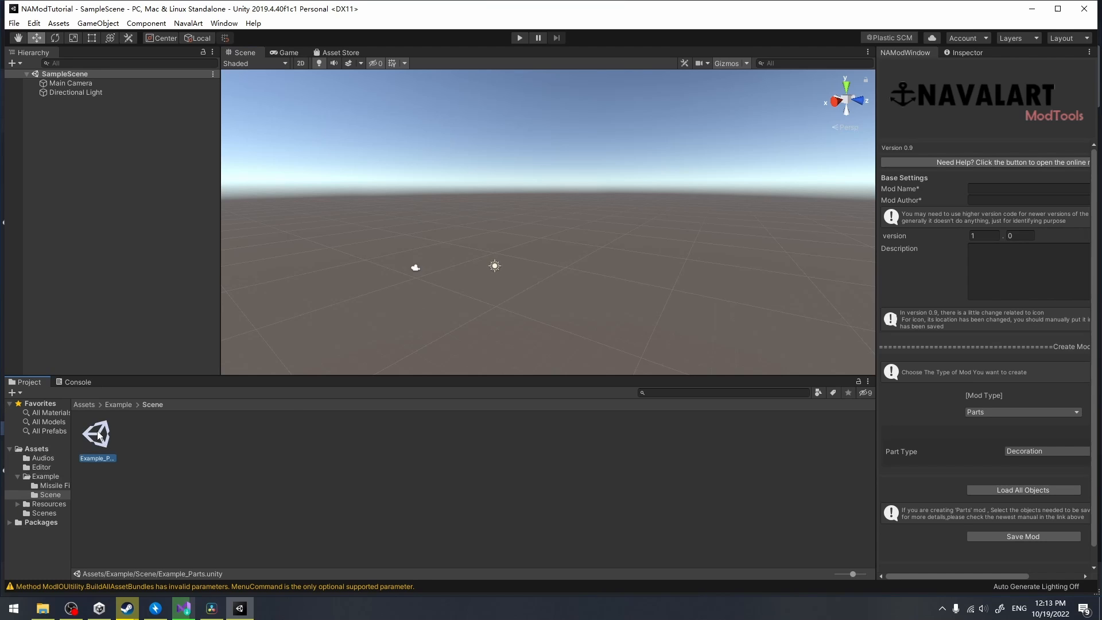
pyautogui.doubleClick(96, 434)
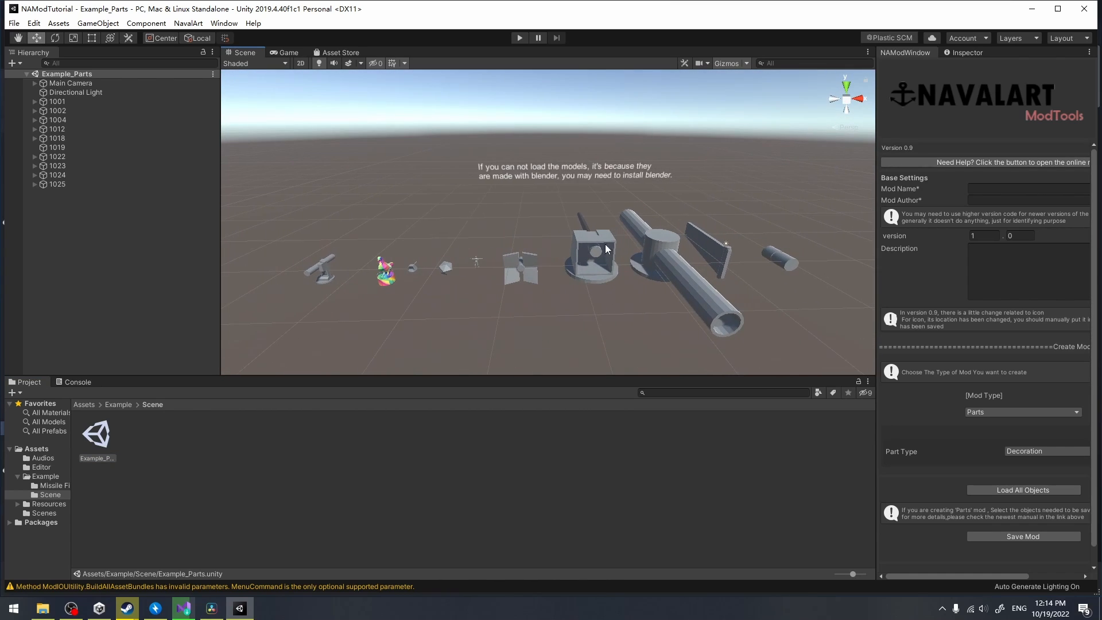
pyautogui.moveTo(119, 409)
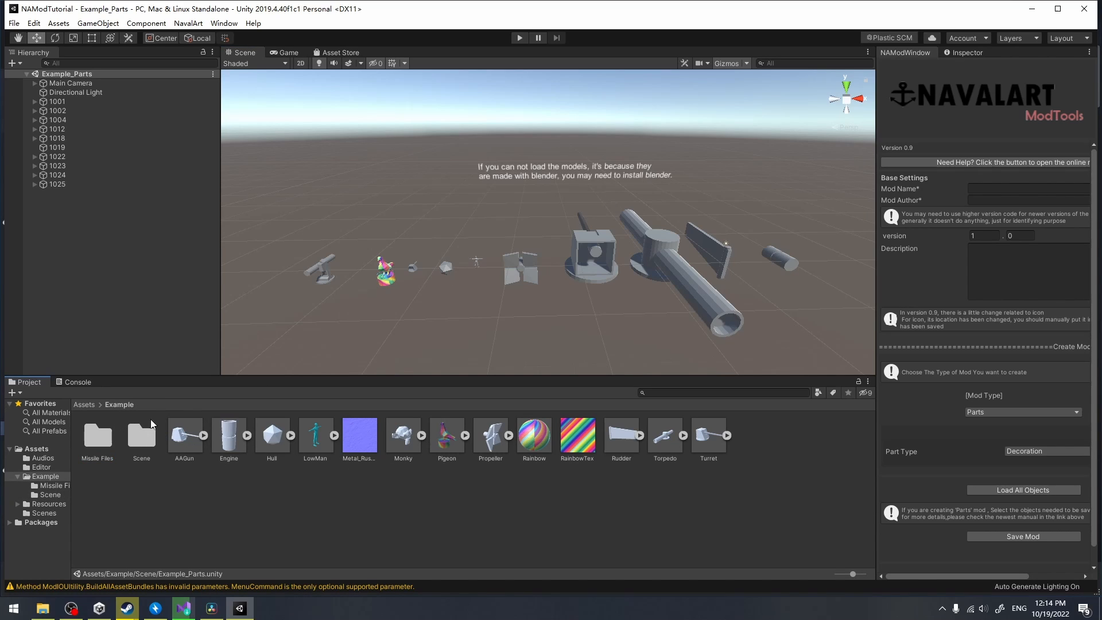
# - Inspect AAGun's import settings, then open AAGun.blend with Blender
pyautogui.click(184, 436)
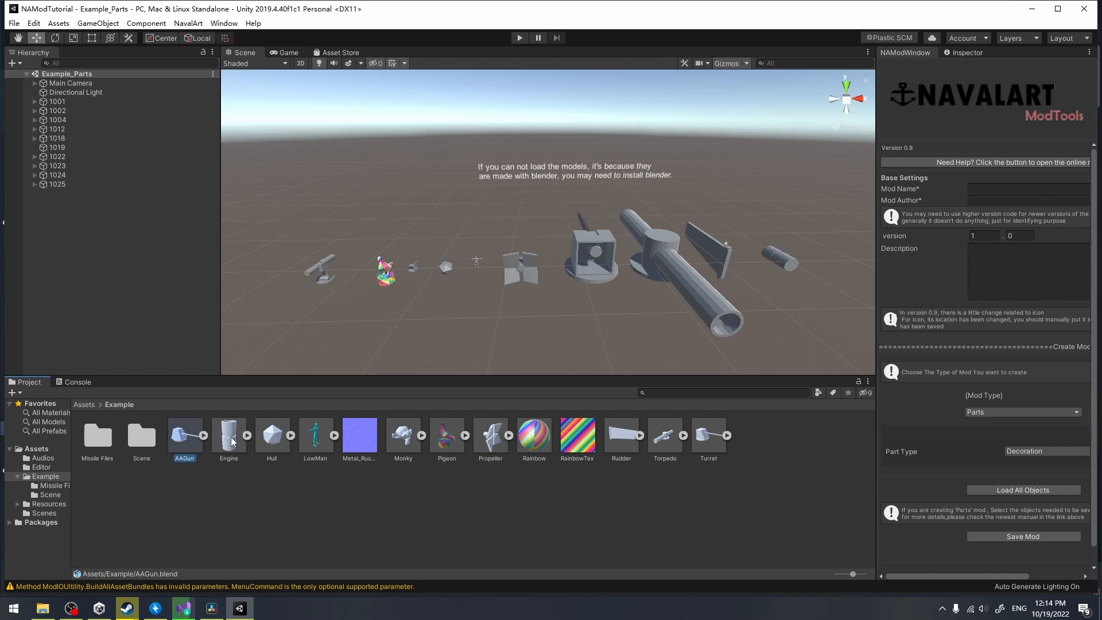
pyautogui.click(228, 435)
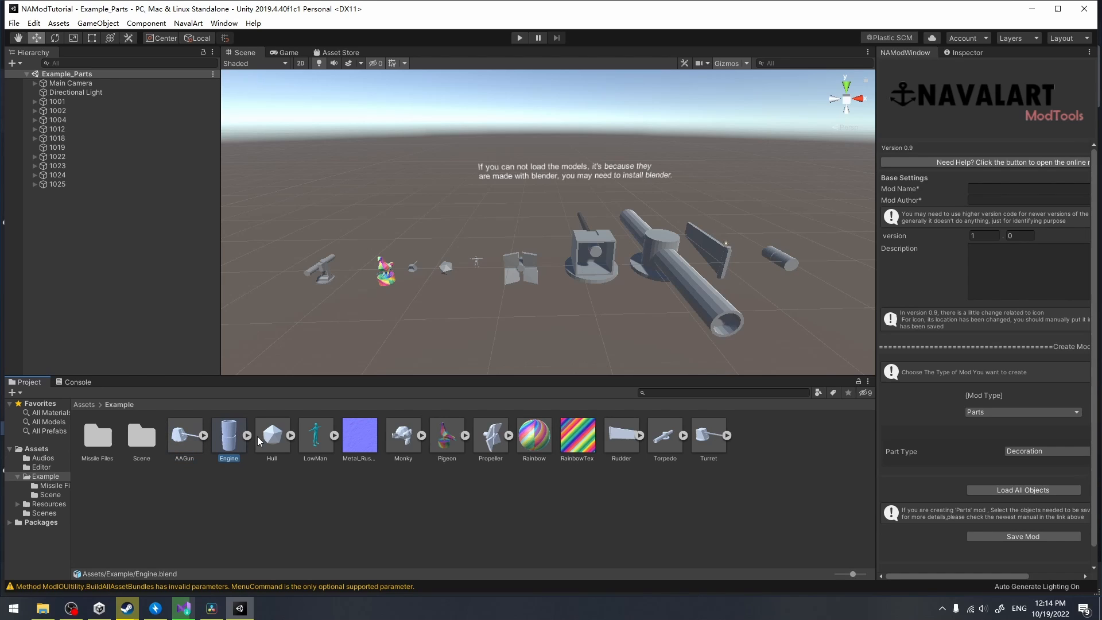
pyautogui.click(184, 435)
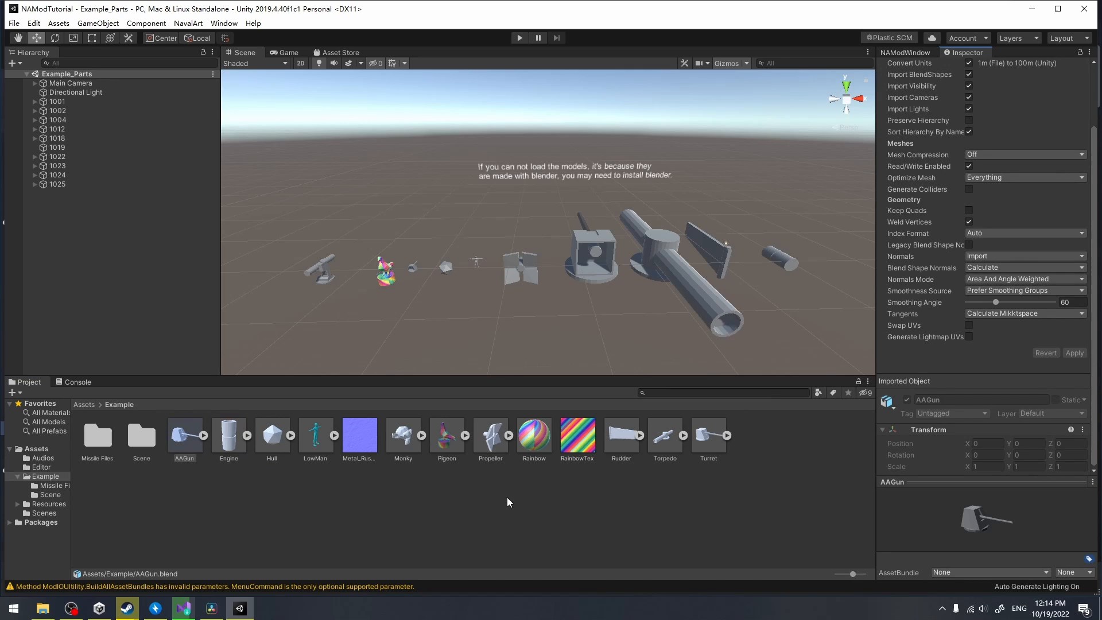
pyautogui.doubleClick(184, 435)
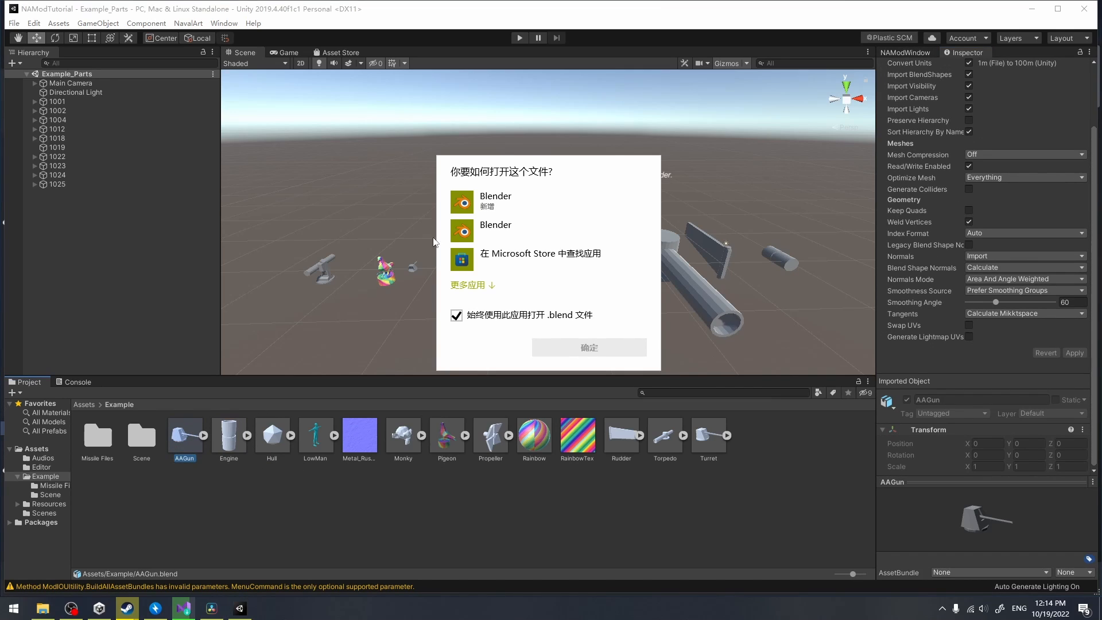
pyautogui.click(516, 201)
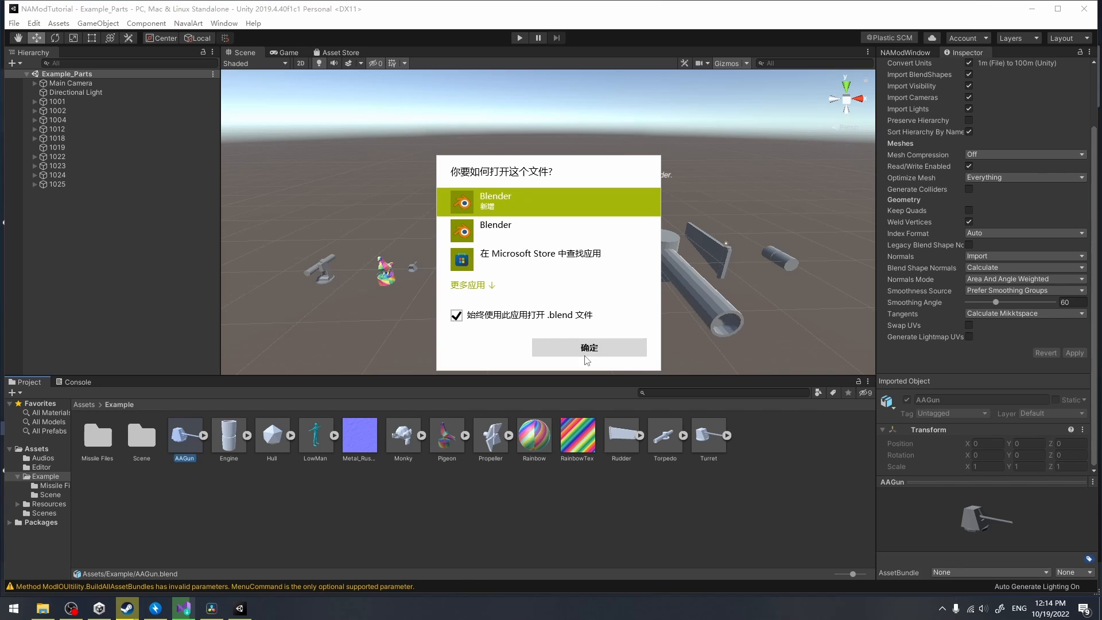